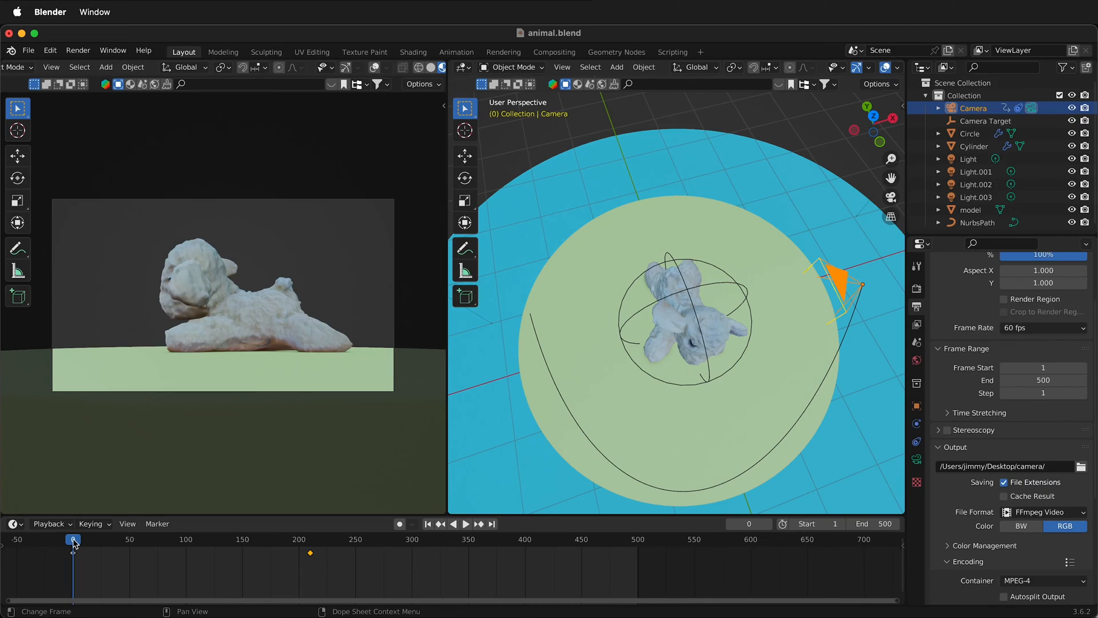
Step: Split the 3D viewport into two side-by-side views
left_click(466, 523)
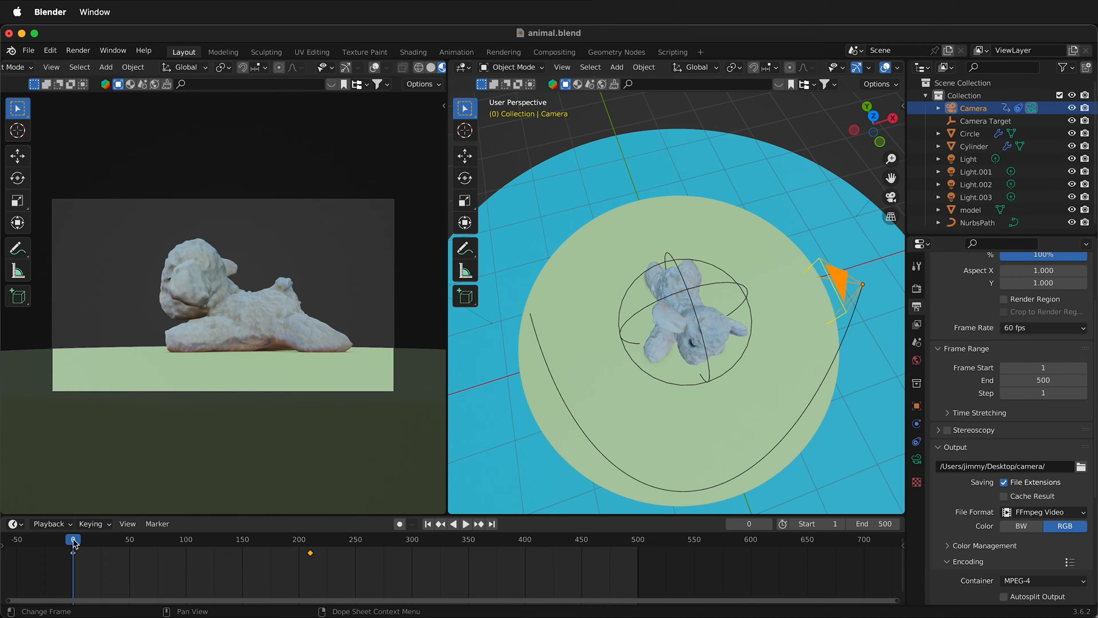
left_click(466, 522)
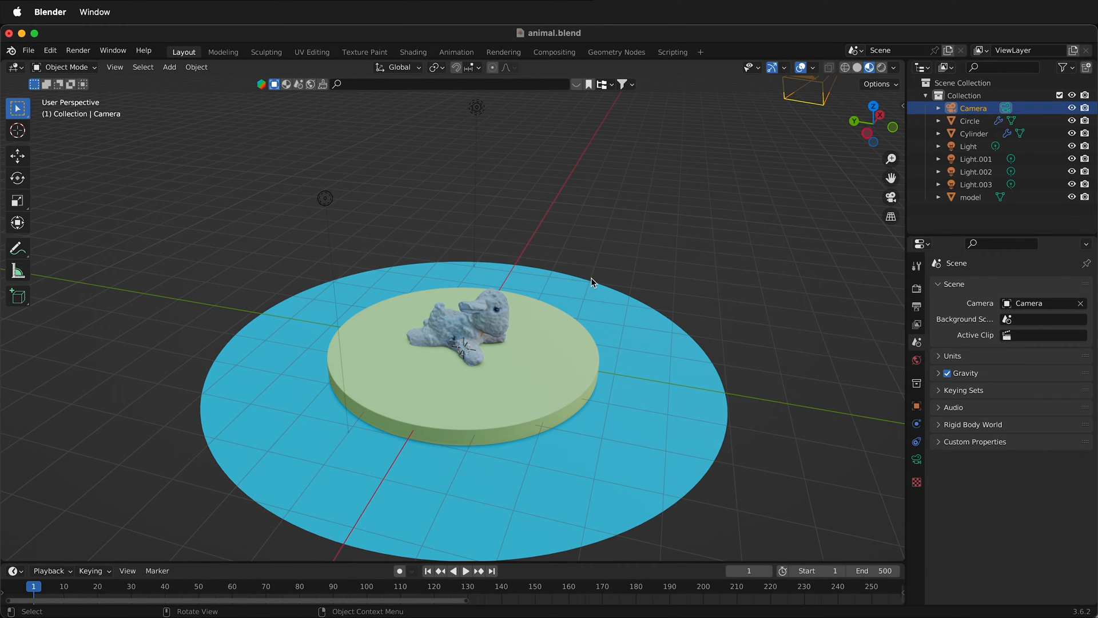
mouse_move(822, 75)
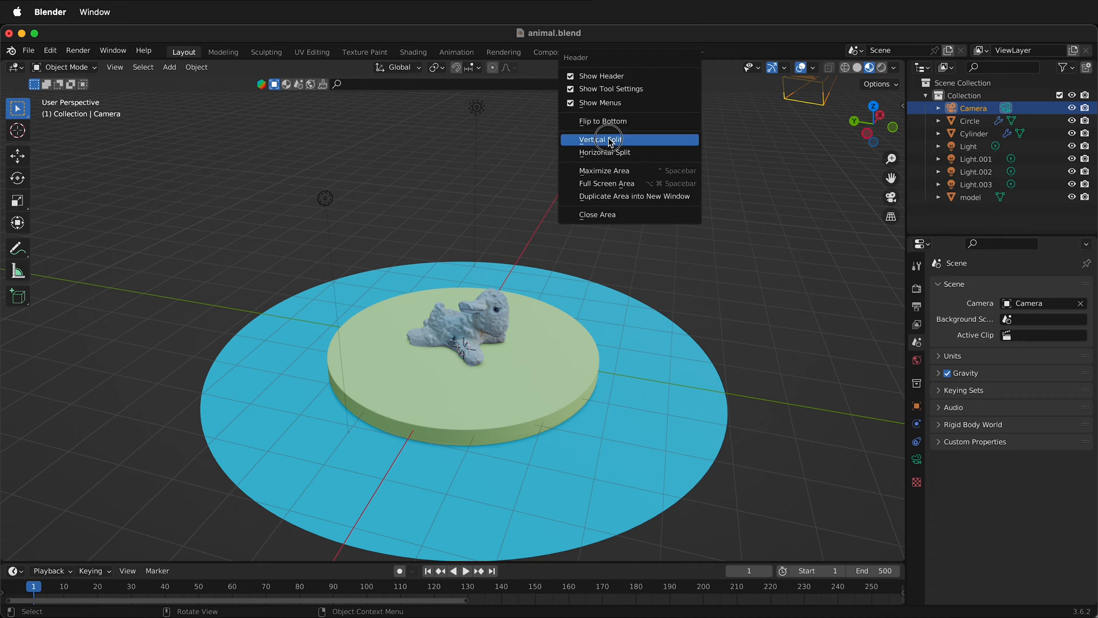
left_click(598, 139)
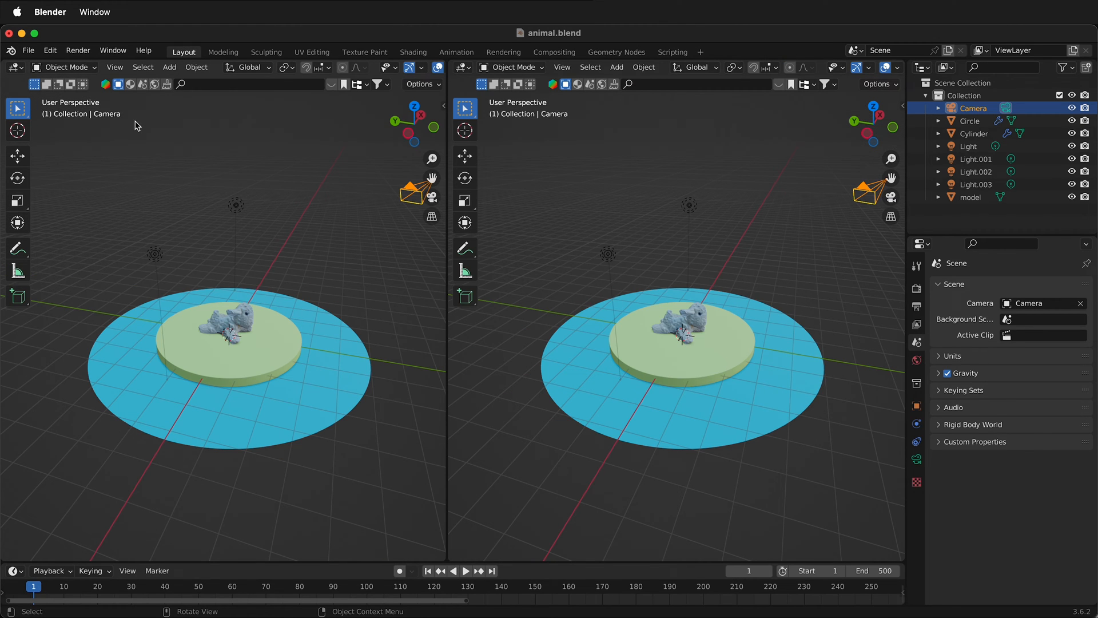
Step: Look through the active camera in the left view and frame its bounds
left_click(114, 67)
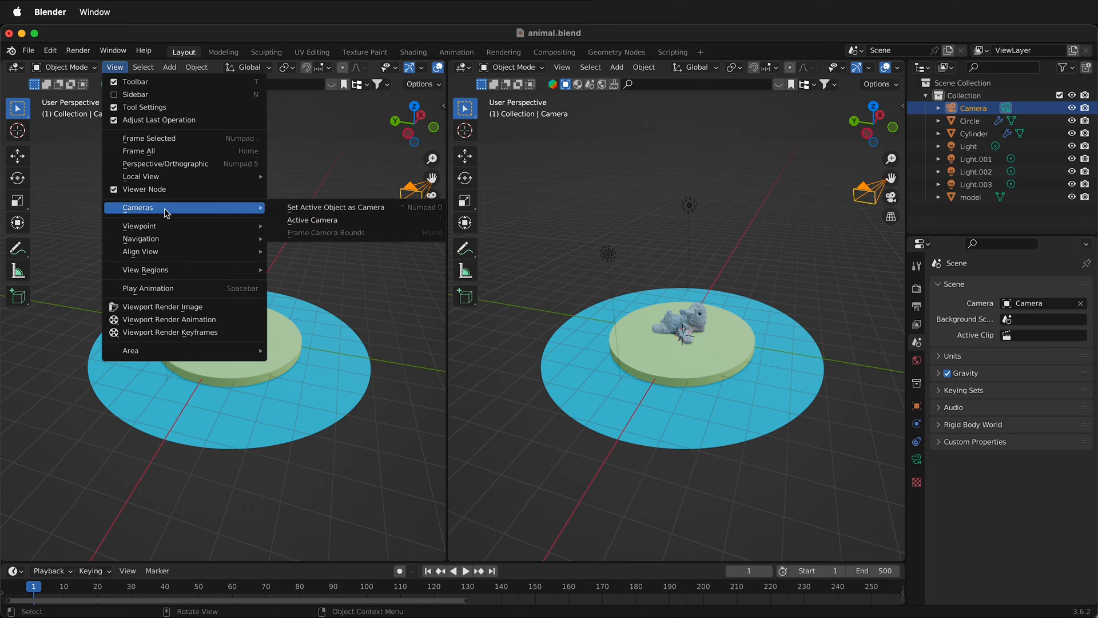
left_click(313, 220)
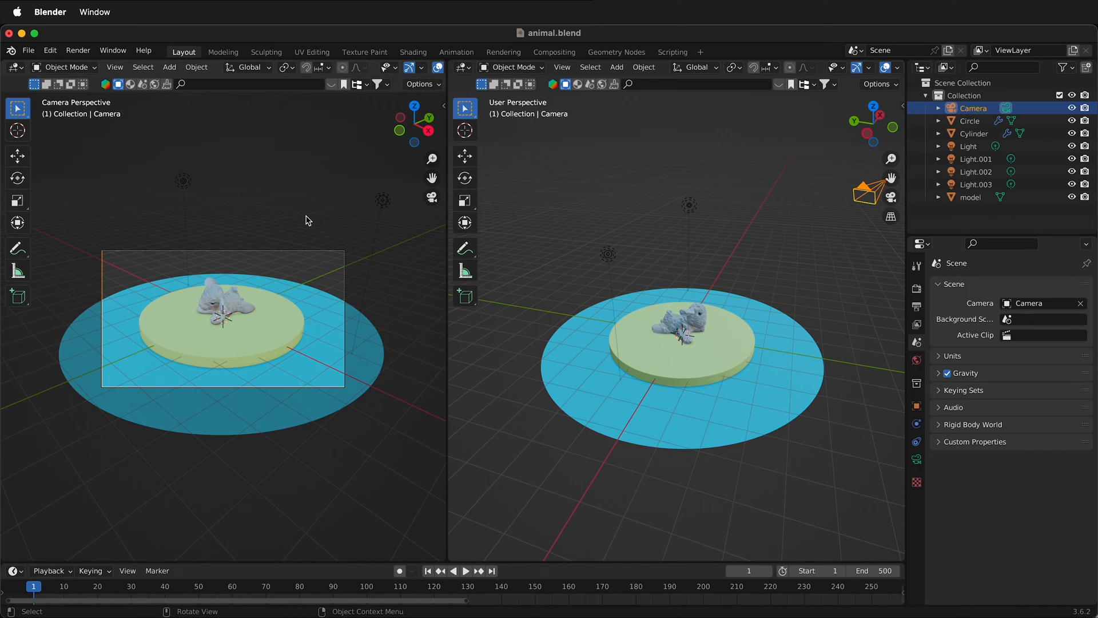
mouse_move(352, 211)
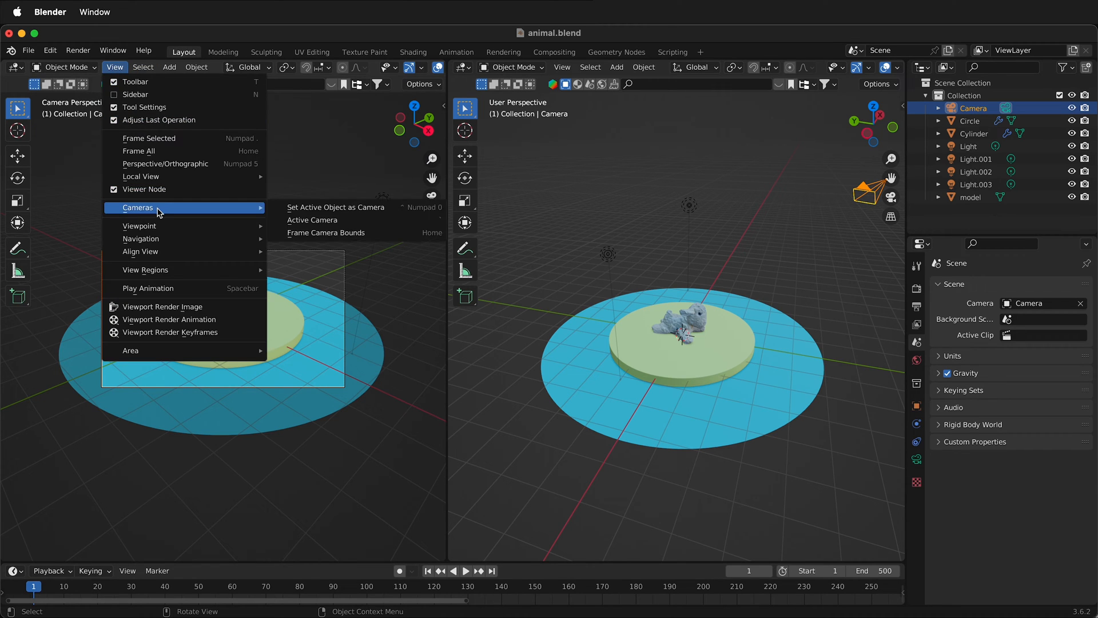
left_click(326, 233)
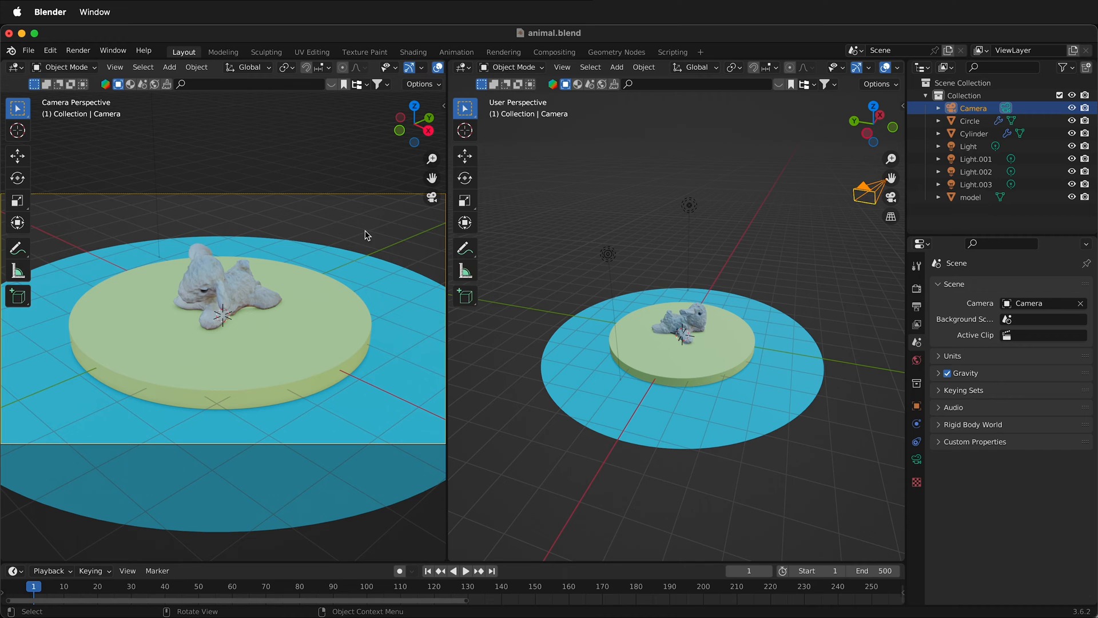
mouse_move(260, 223)
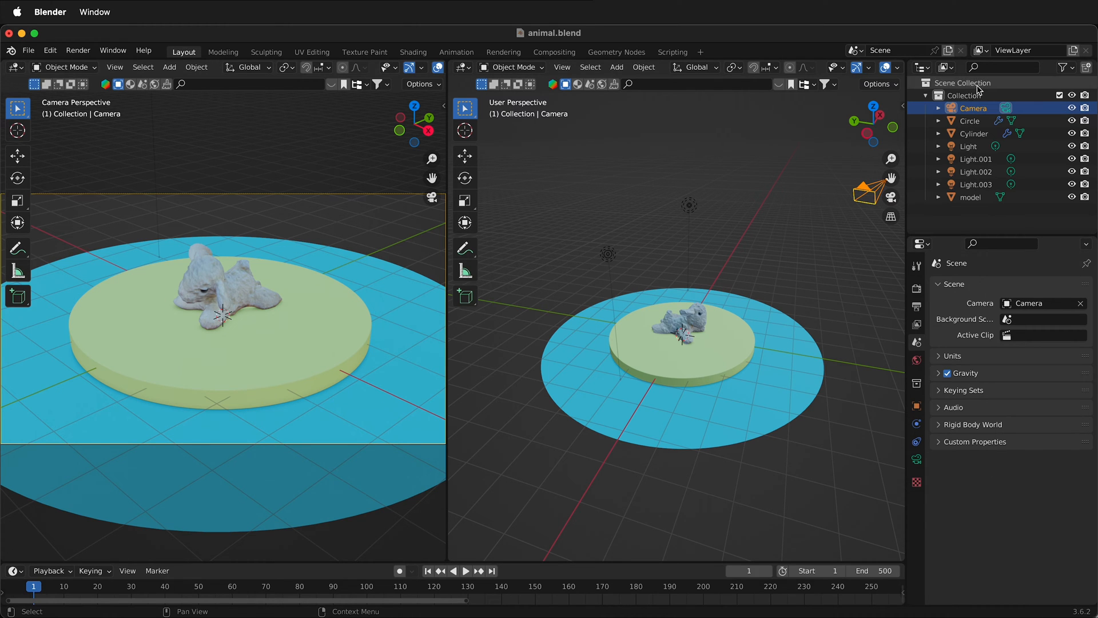
Step: Select the camera, show its lens and display settings, and hide overlays in the camera view
left_click(972, 108)
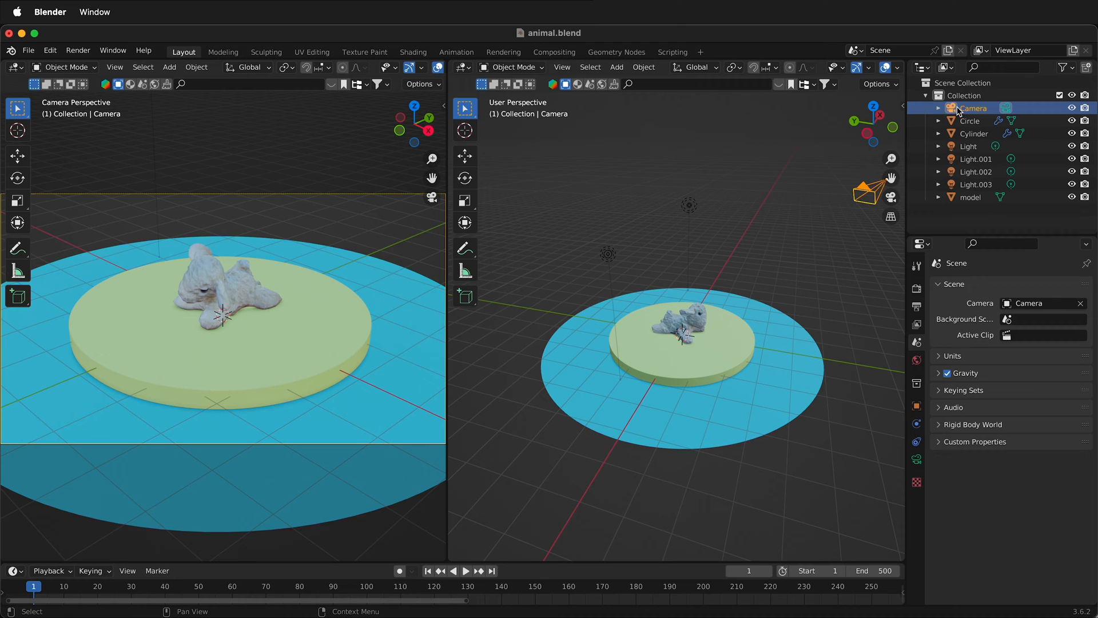
left_click(916, 442)
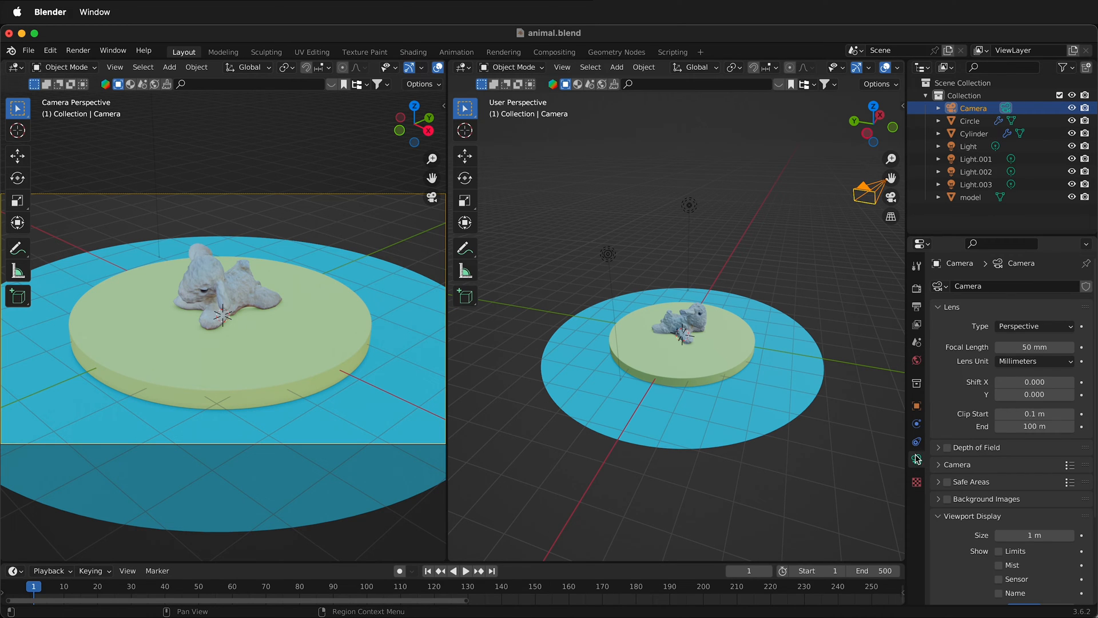
scroll("down", 3)
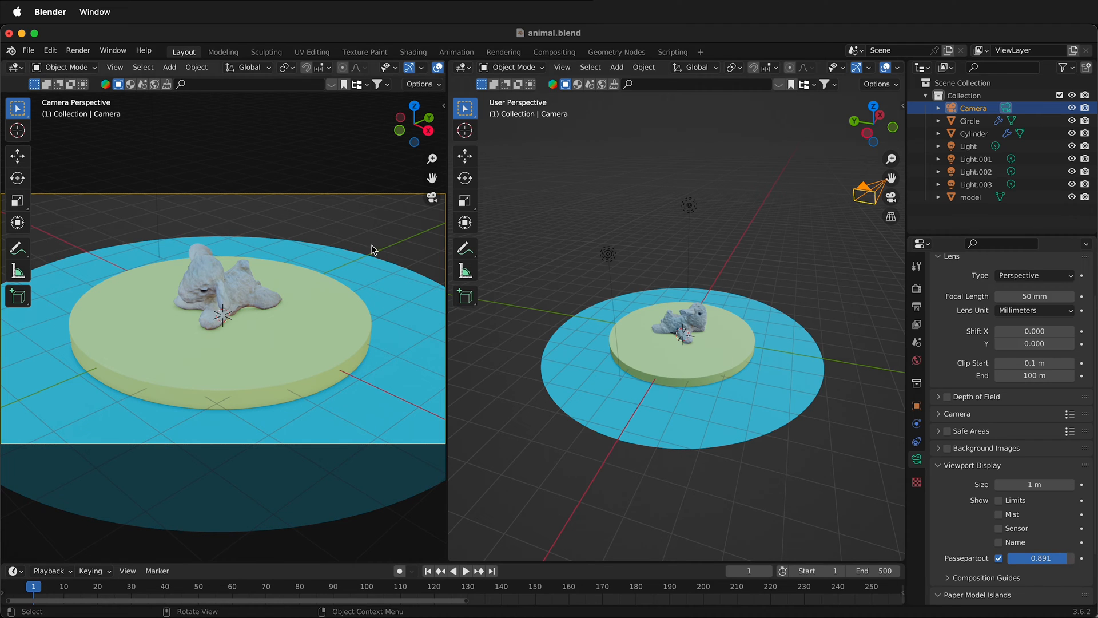
mouse_move(281, 289)
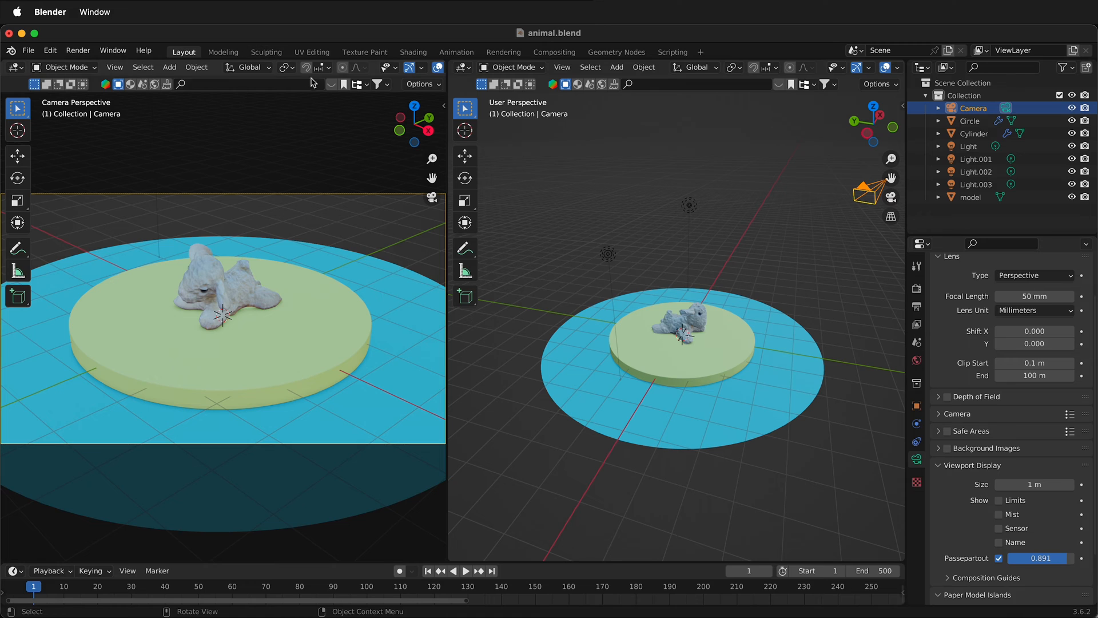
mouse_move(375, 70)
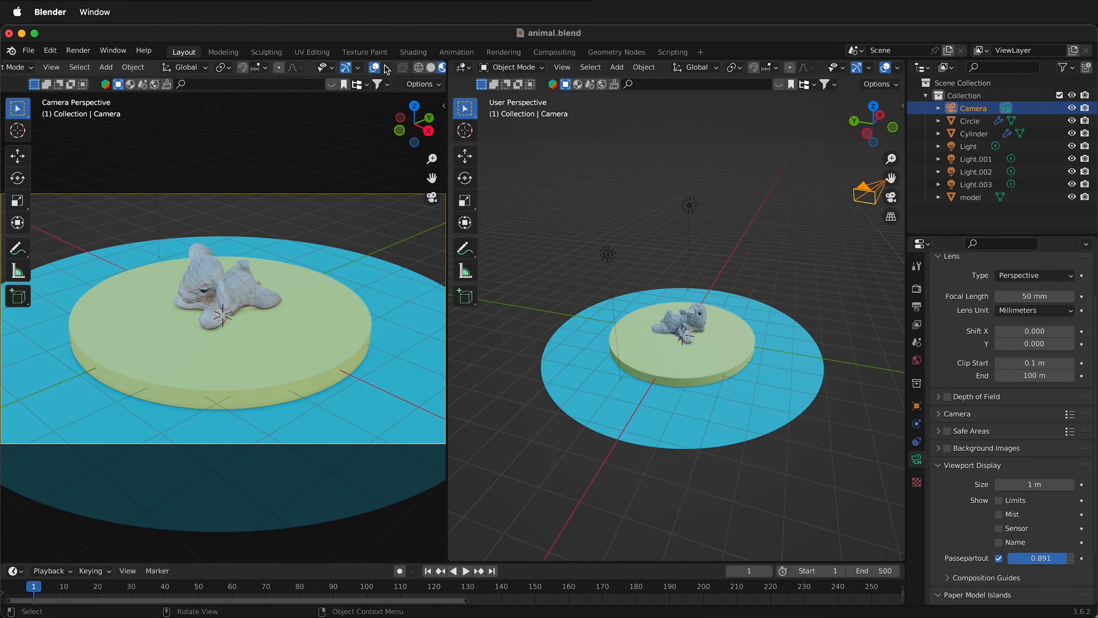
left_click(344, 67)
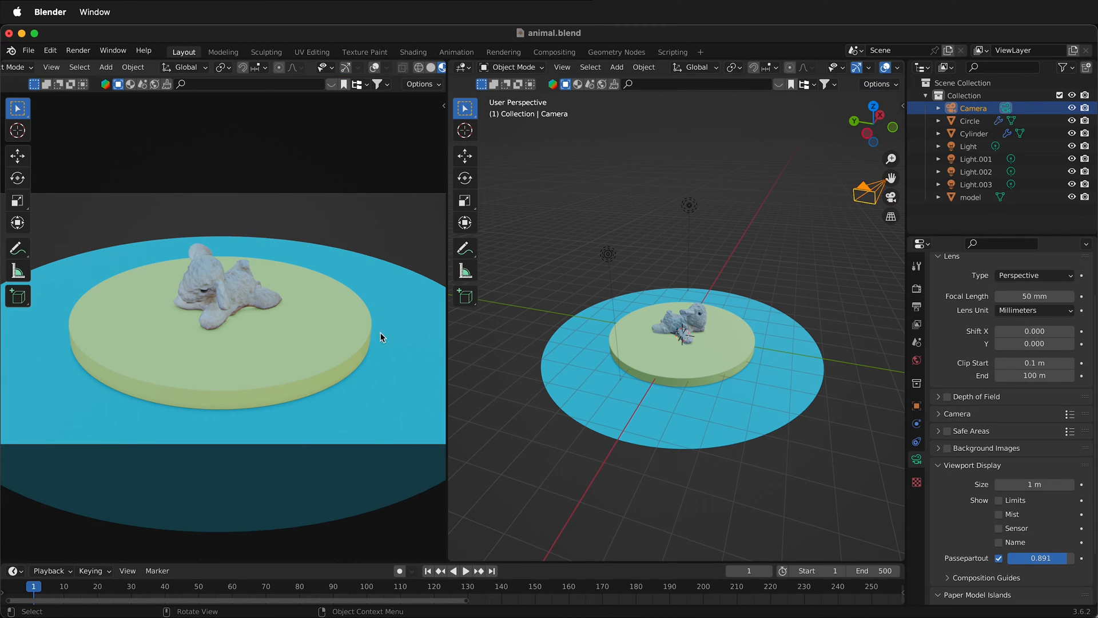
mouse_move(498, 341)
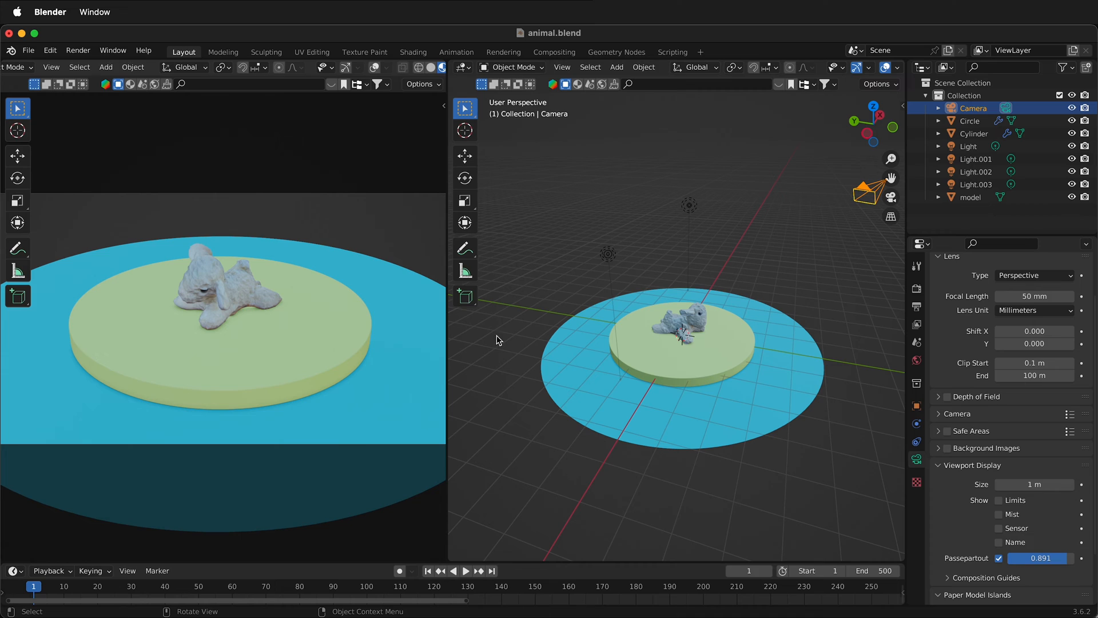
mouse_move(837, 204)
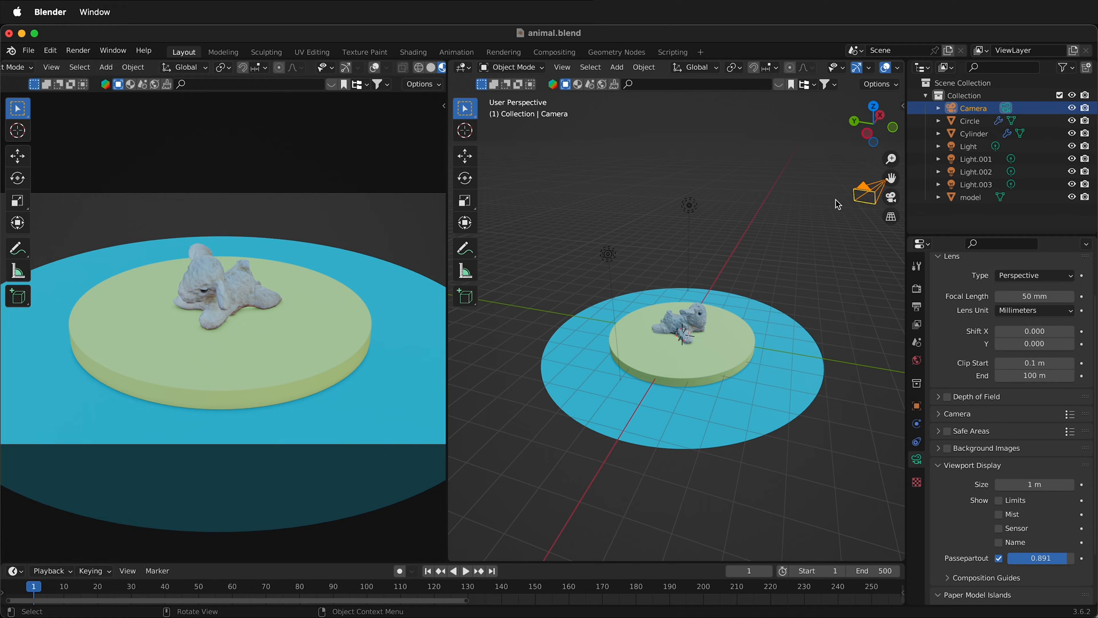
mouse_move(868, 194)
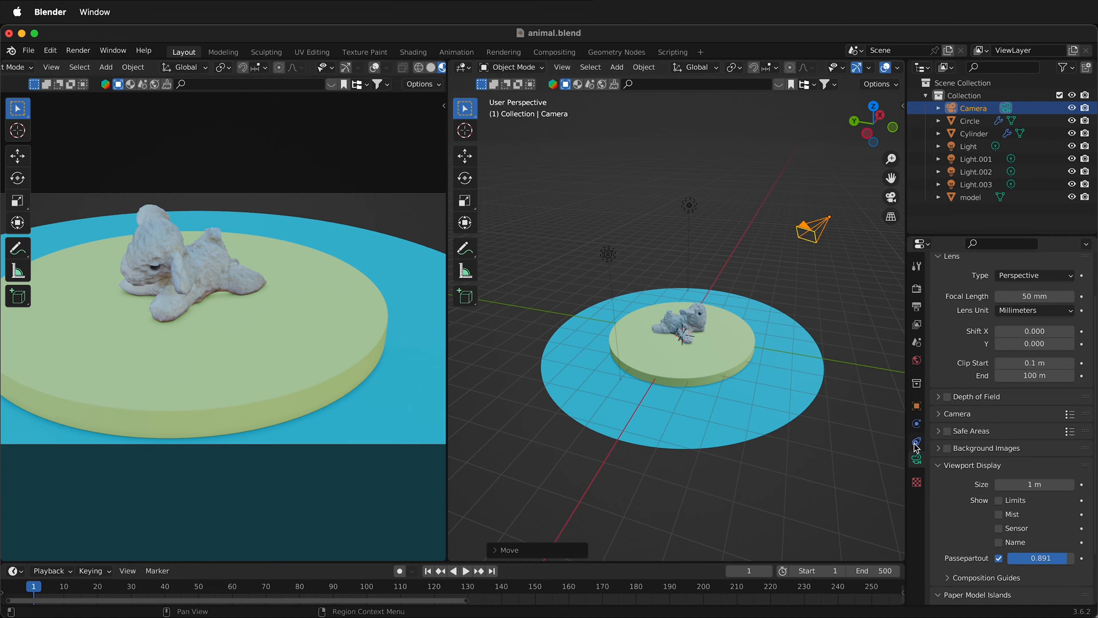
Step: Give the camera a Track To constraint targeting the animal model, then move it higher
left_click(916, 441)
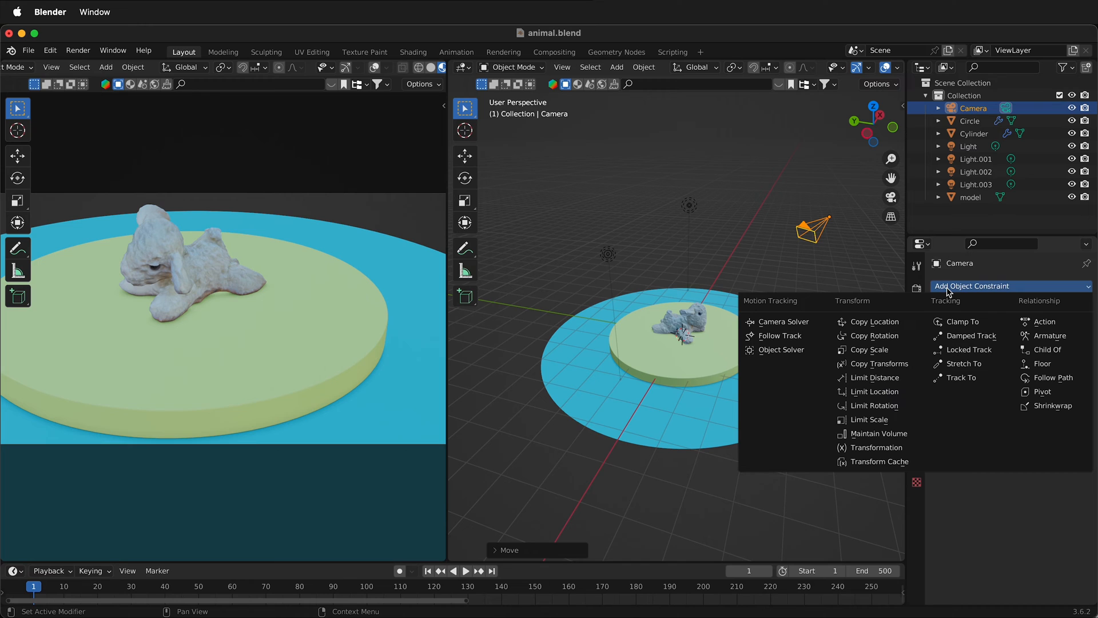
mouse_move(962, 377)
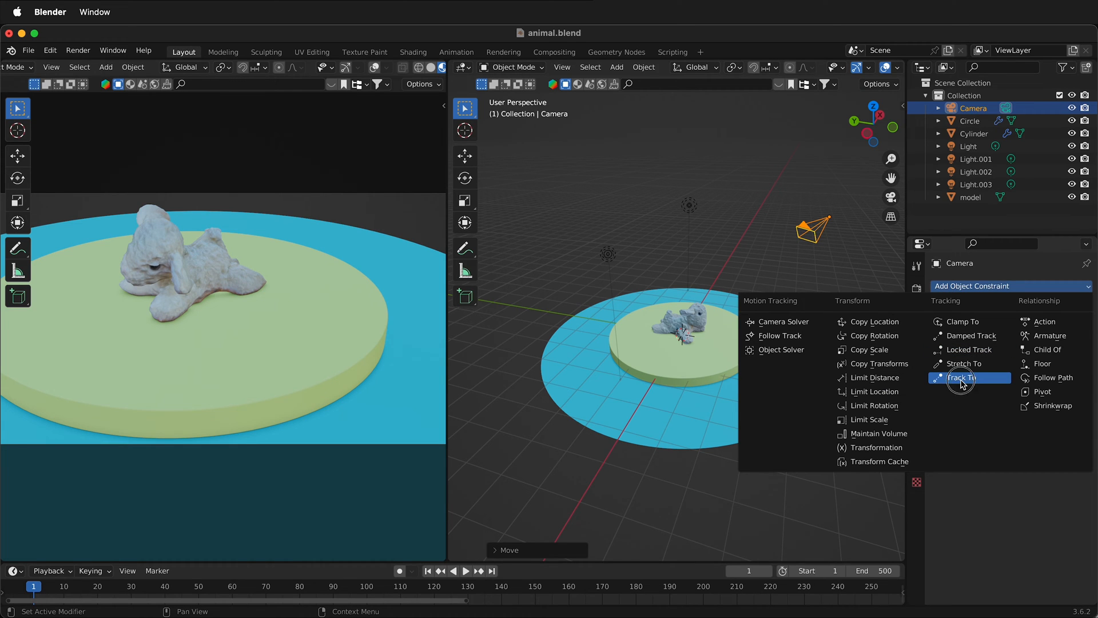
left_click(959, 377)
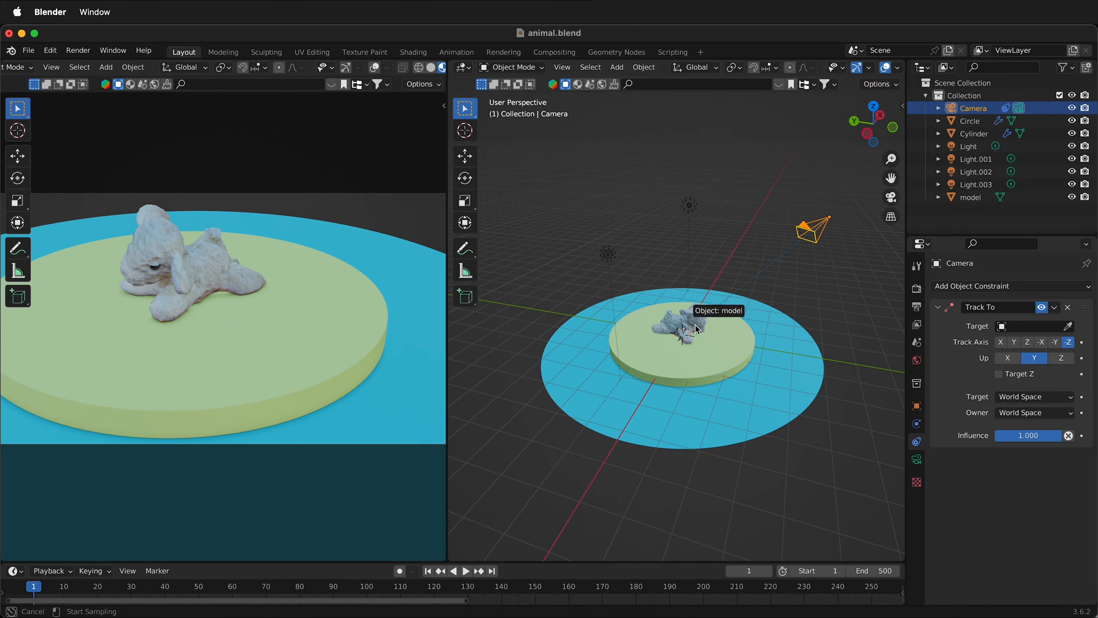
left_click(1031, 326)
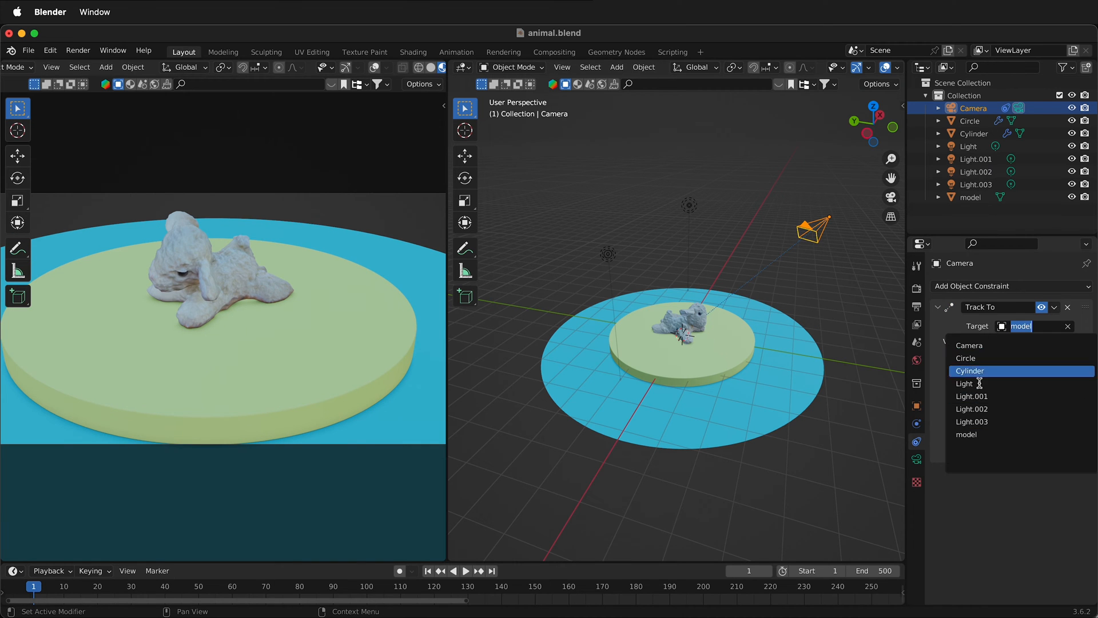
left_click(968, 434)
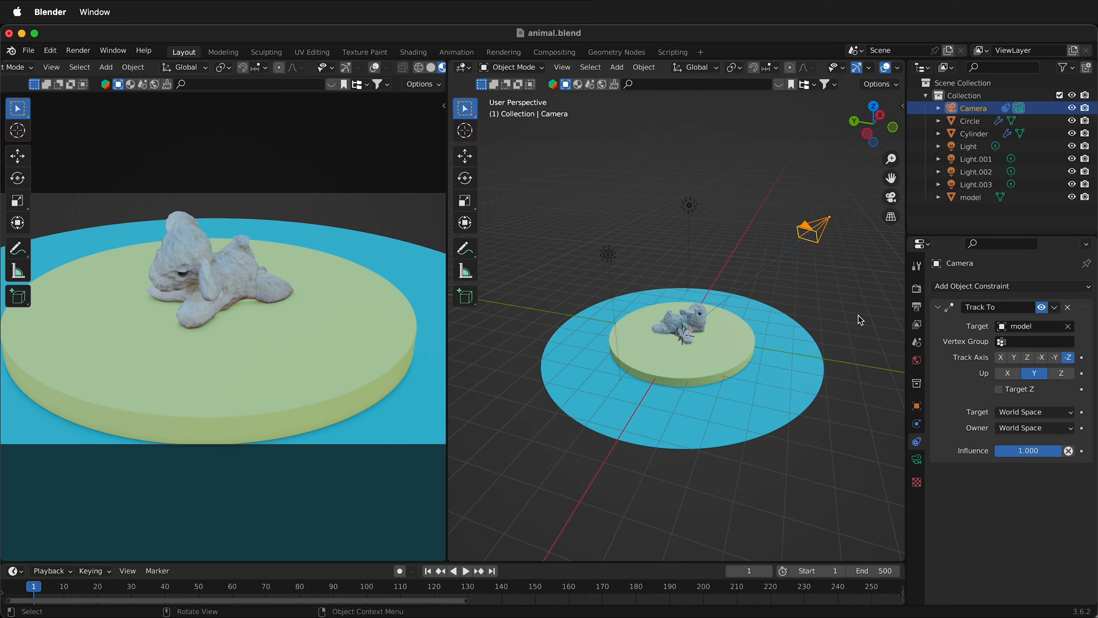
key("g")
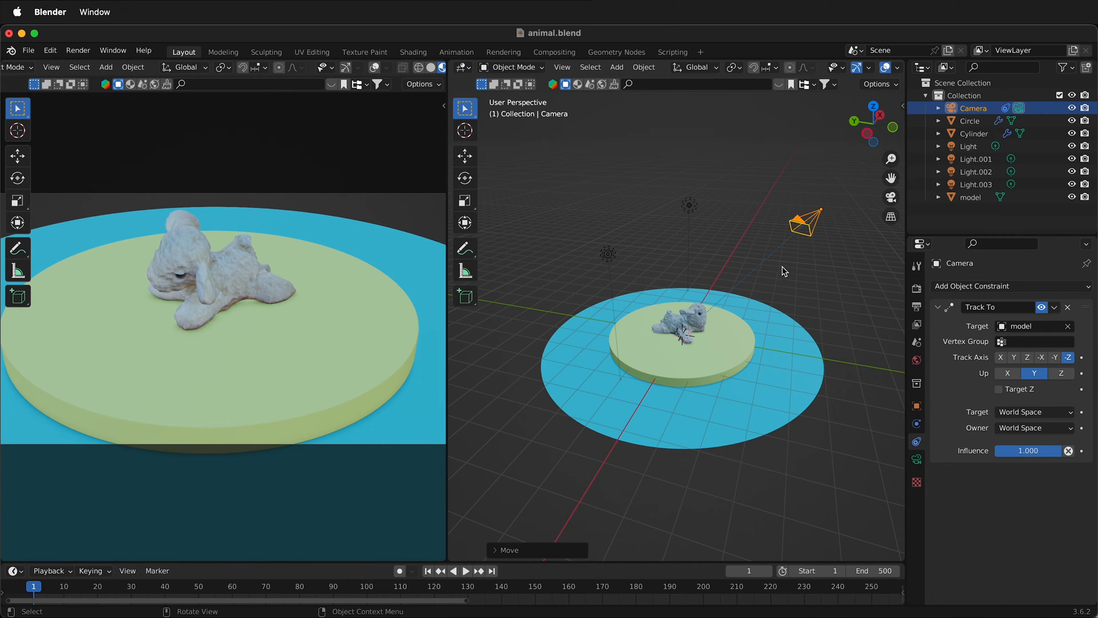
mouse_move(770, 333)
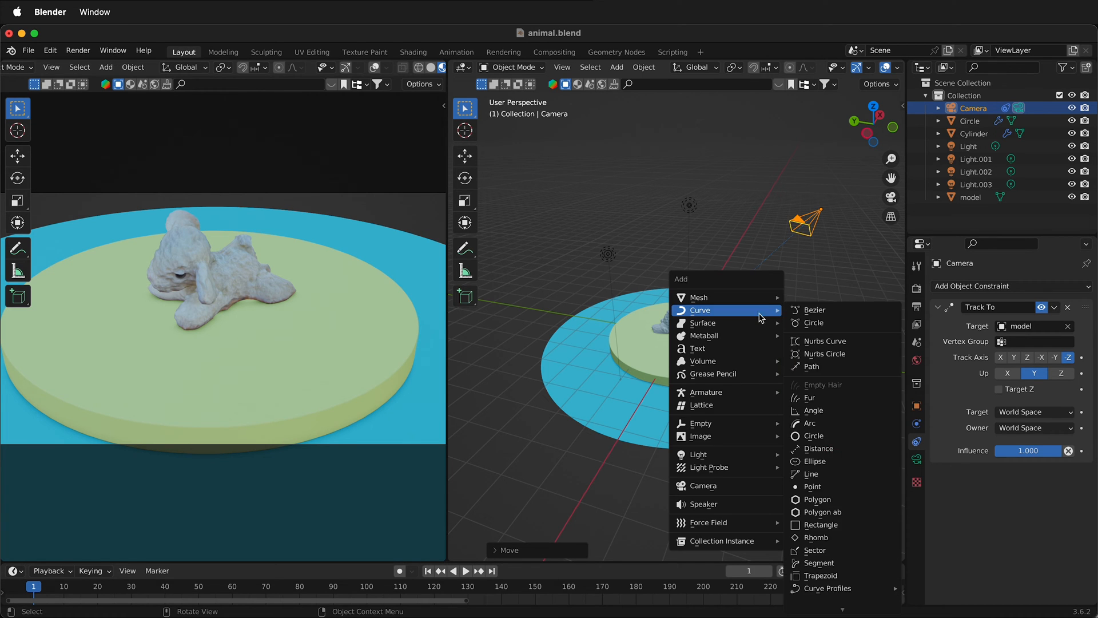
mouse_move(700, 423)
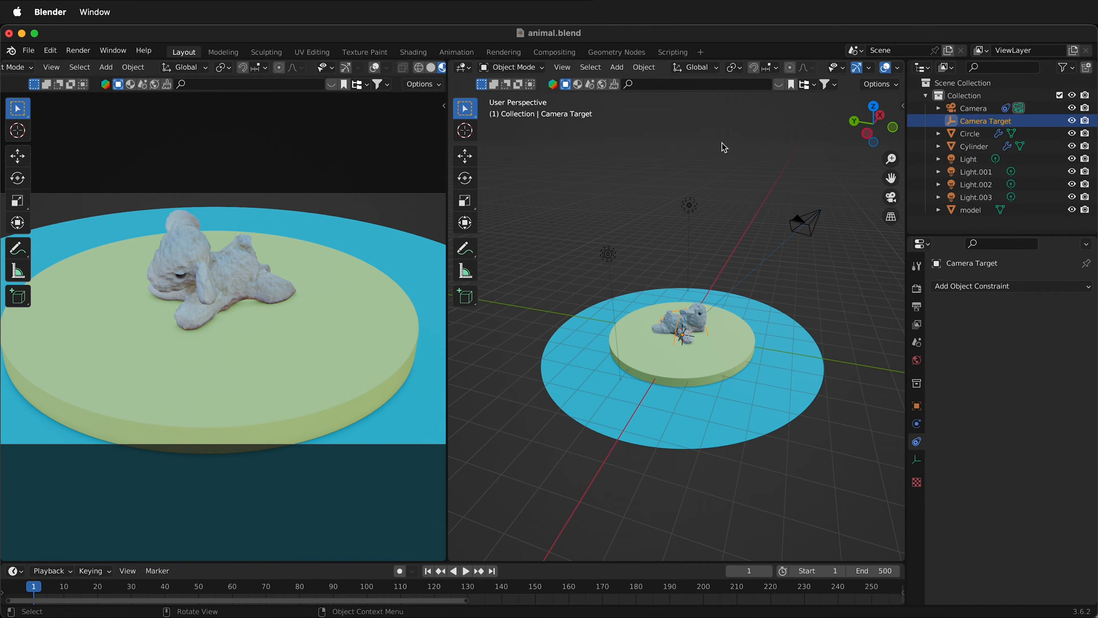
Step: Retarget the camera's Track To constraint to the Camera Target empty placed at the model's head
left_click(973, 108)
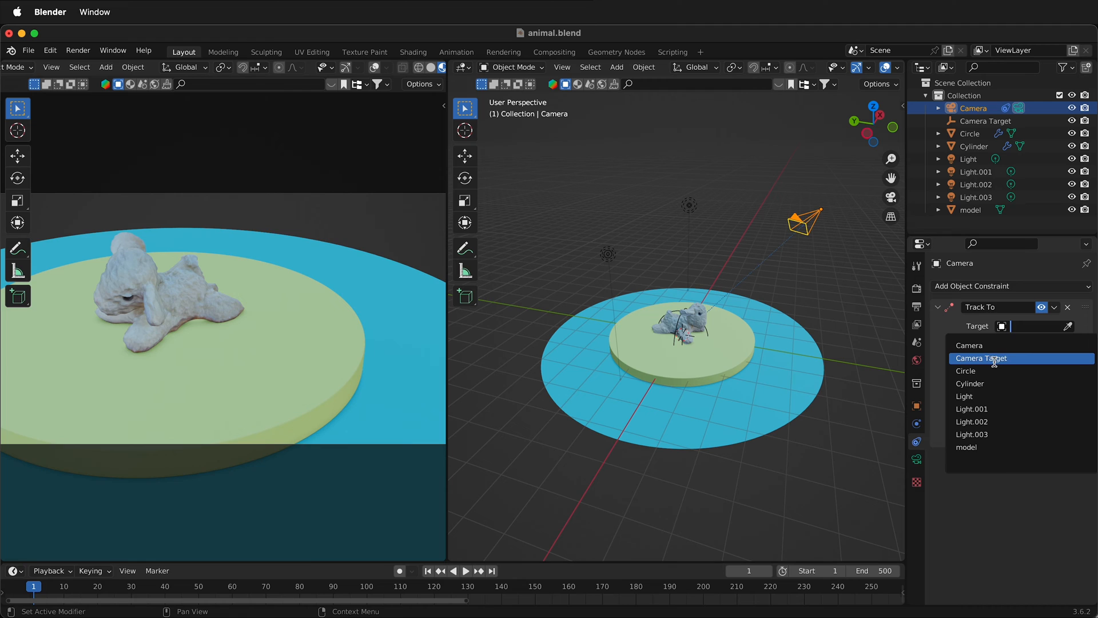
left_click(982, 358)
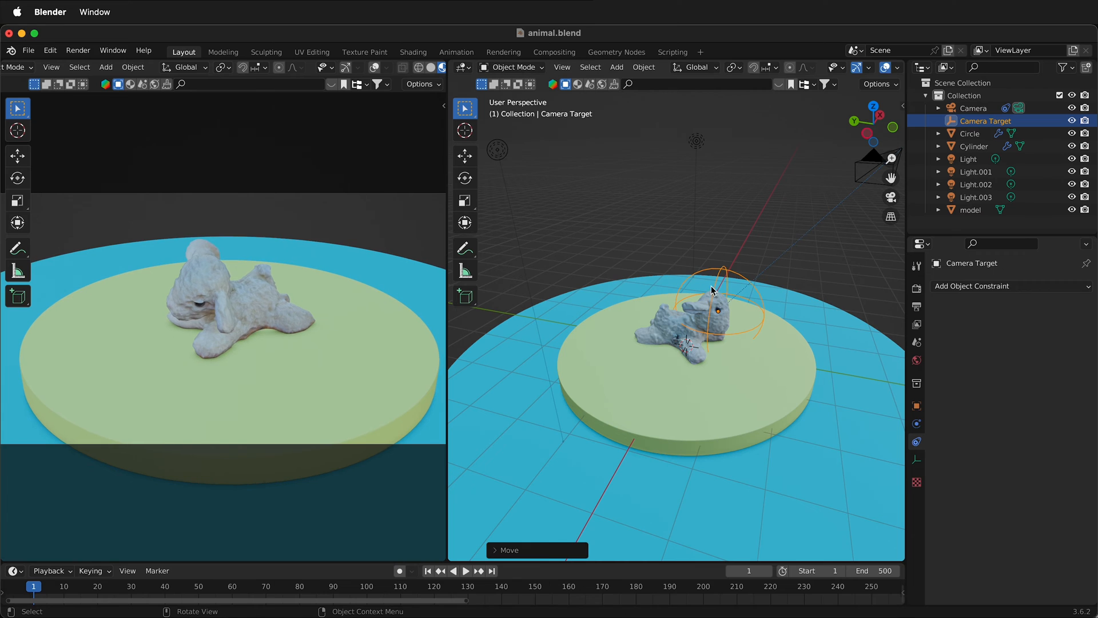
left_click(972, 107)
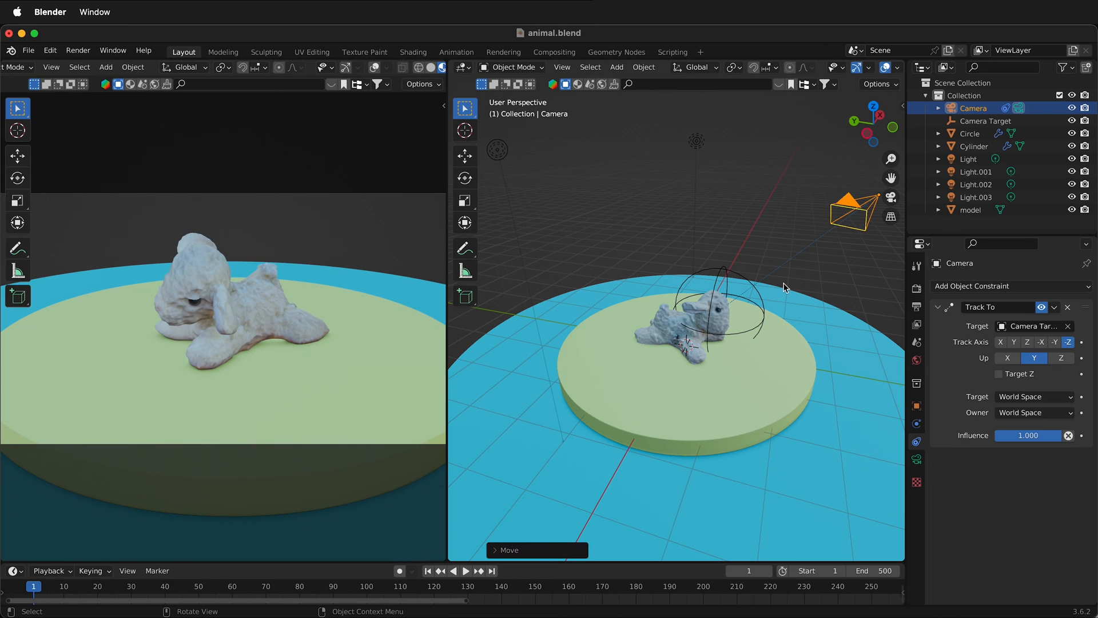
left_click(988, 120)
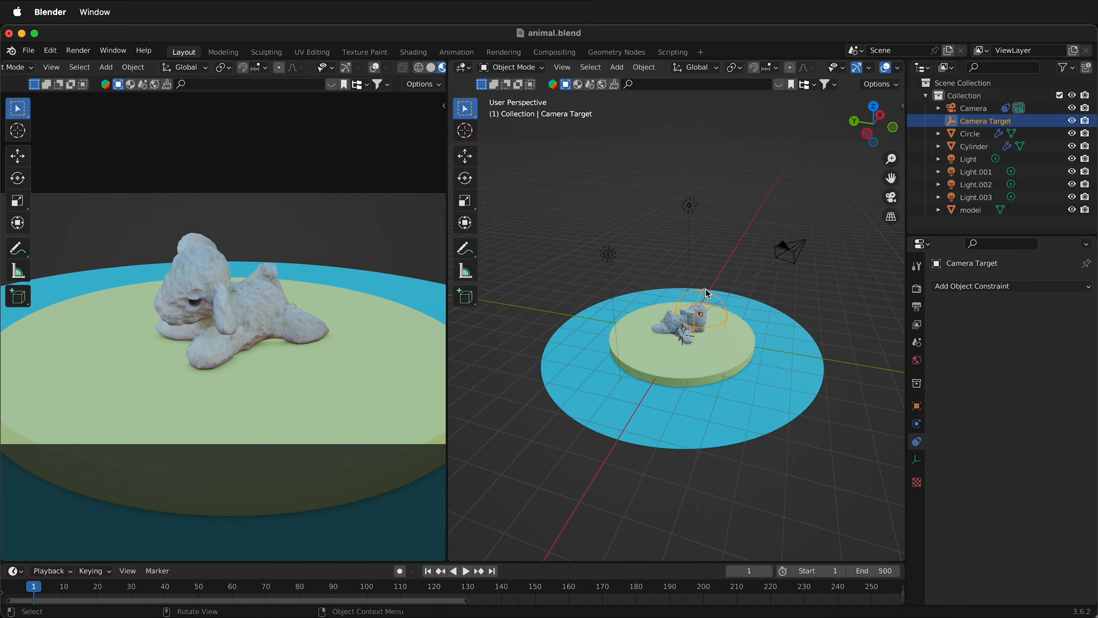
mouse_move(792, 246)
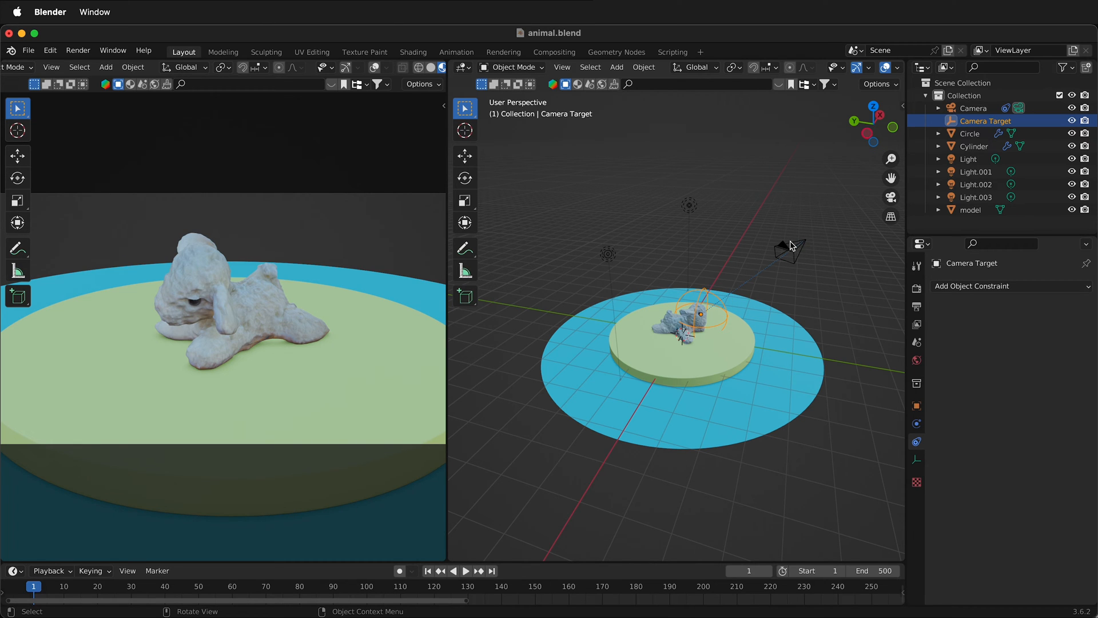
mouse_move(538, 446)
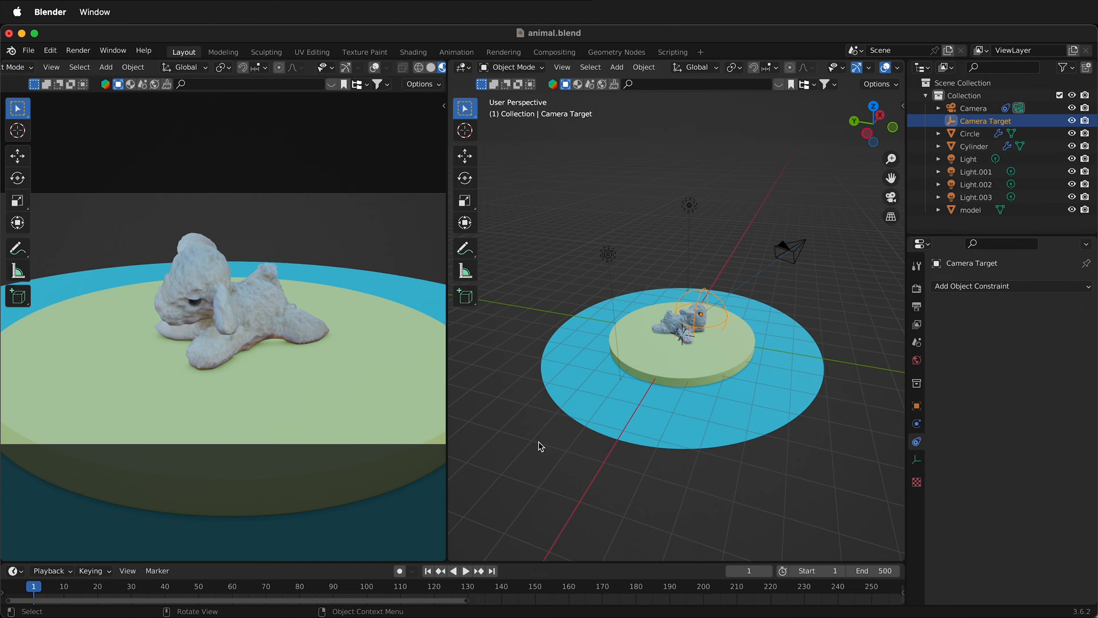
mouse_move(689, 261)
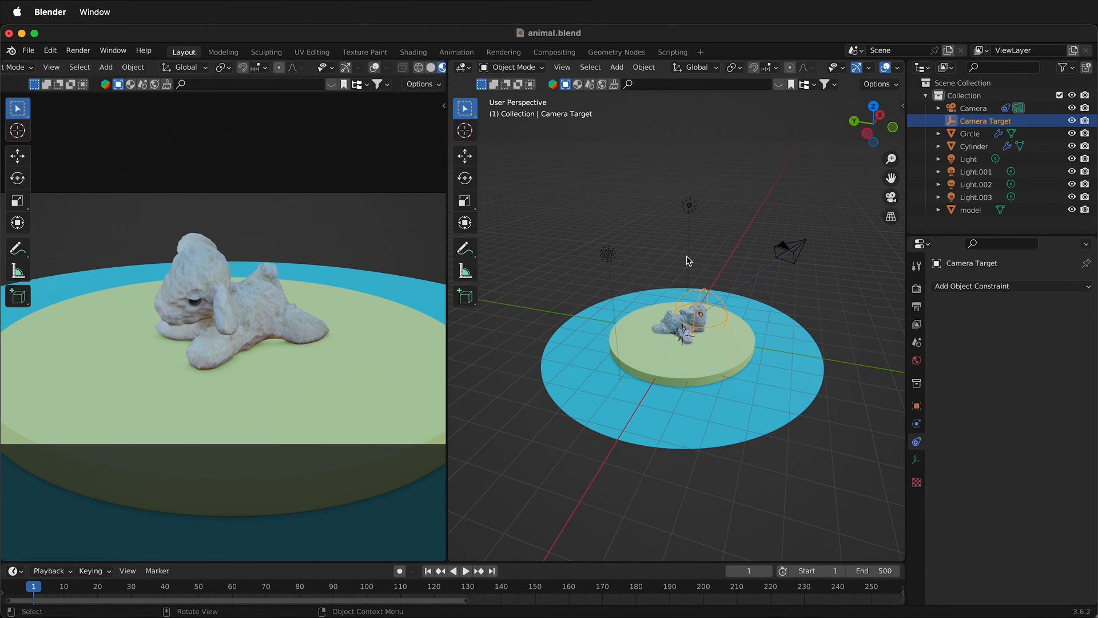
mouse_move(689, 263)
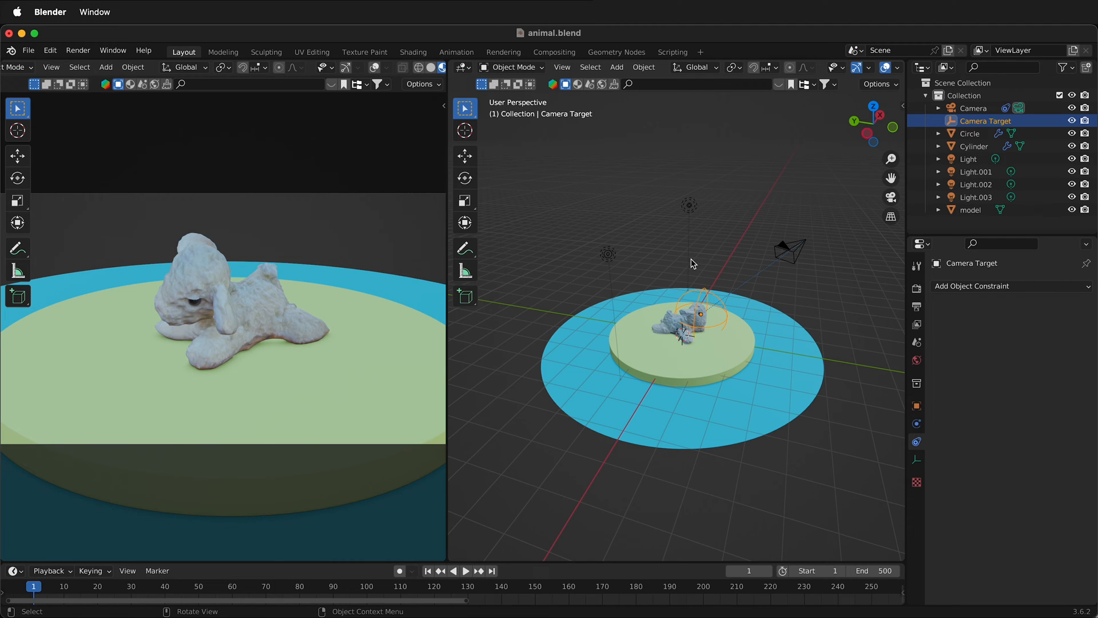
Step: Add a NURBS path, move it into place and view it from the top
left_click(659, 272)
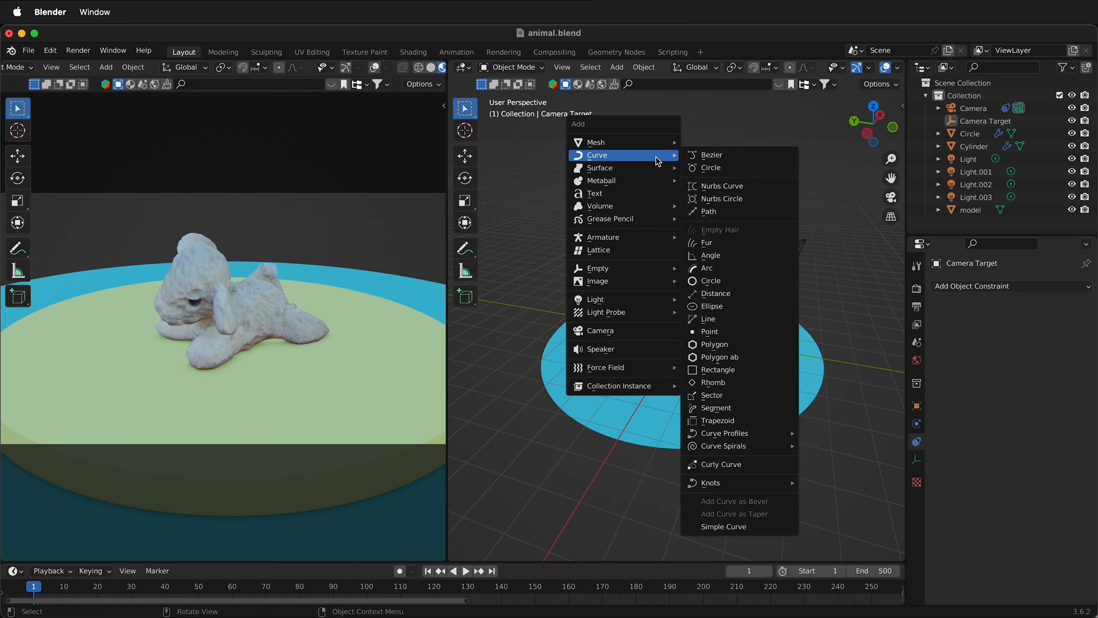
left_click(709, 210)
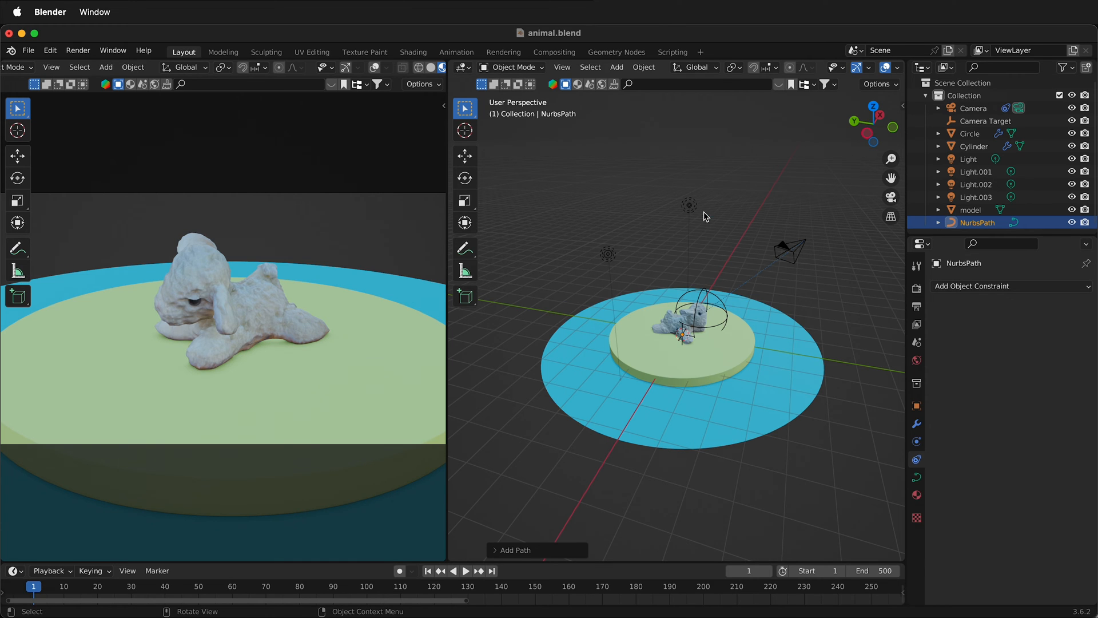
key("g")
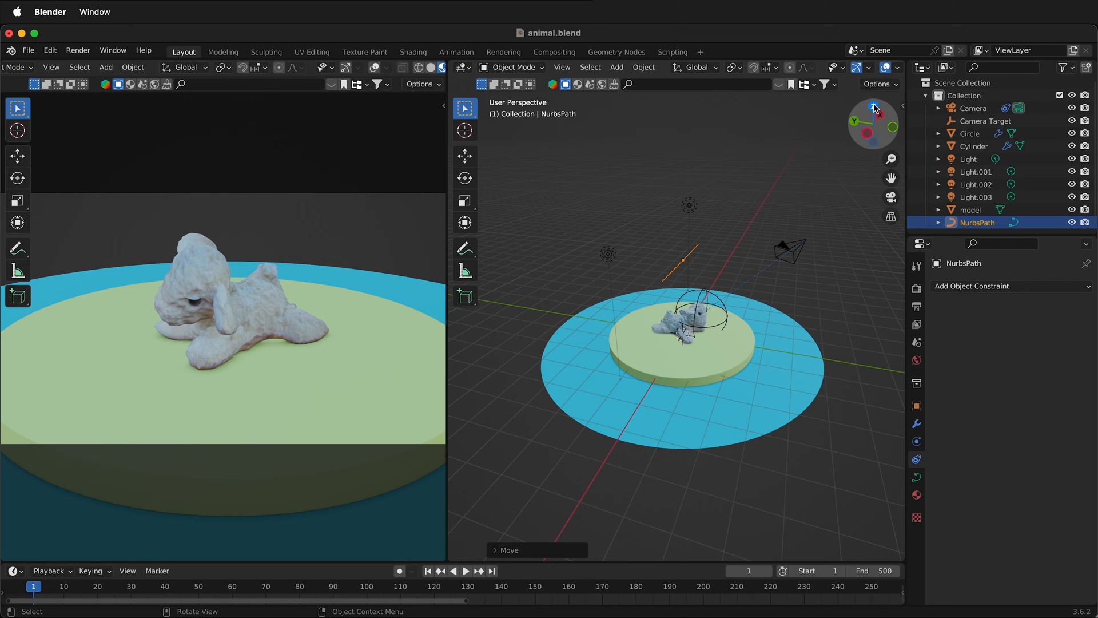
left_click(873, 107)
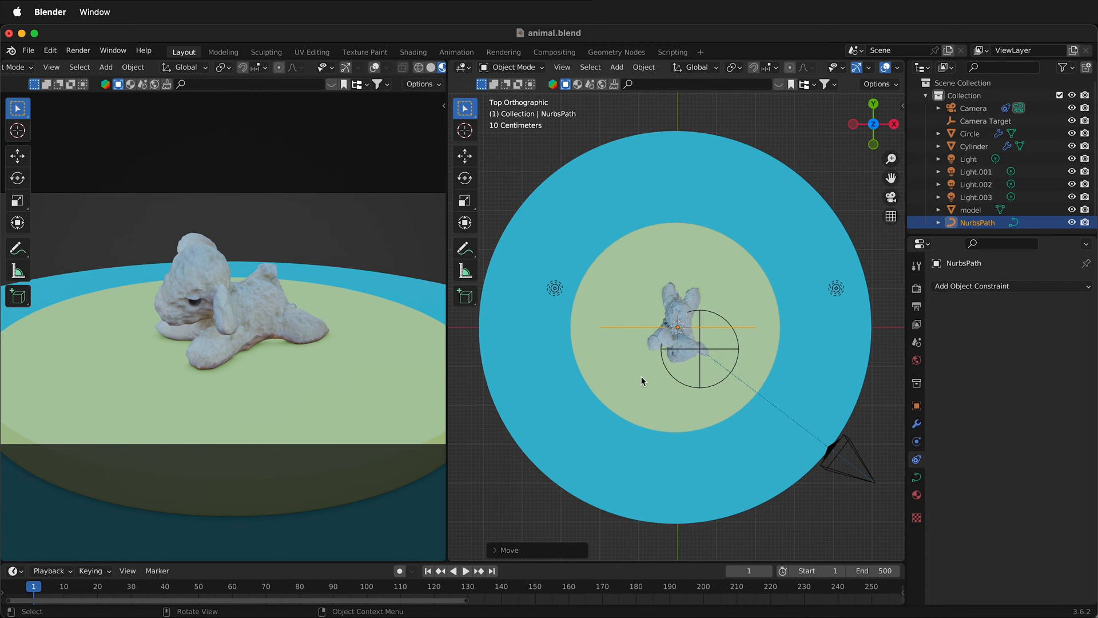
Step: Delete extra control points and pull the remaining ones outward around the platform
key("Tab")
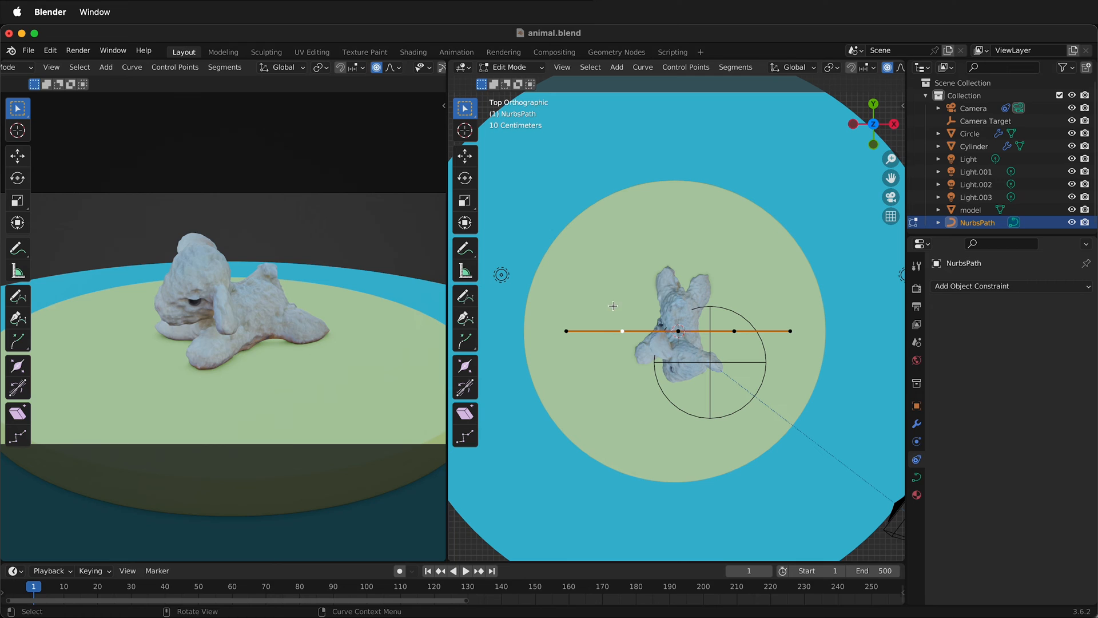
key("x")
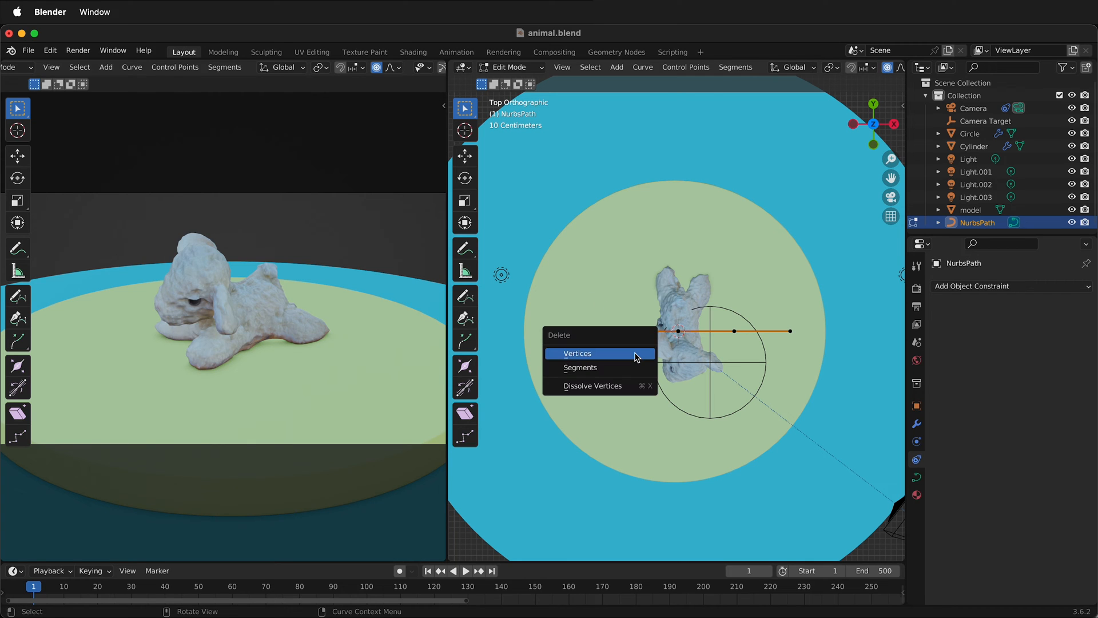
left_click(576, 354)
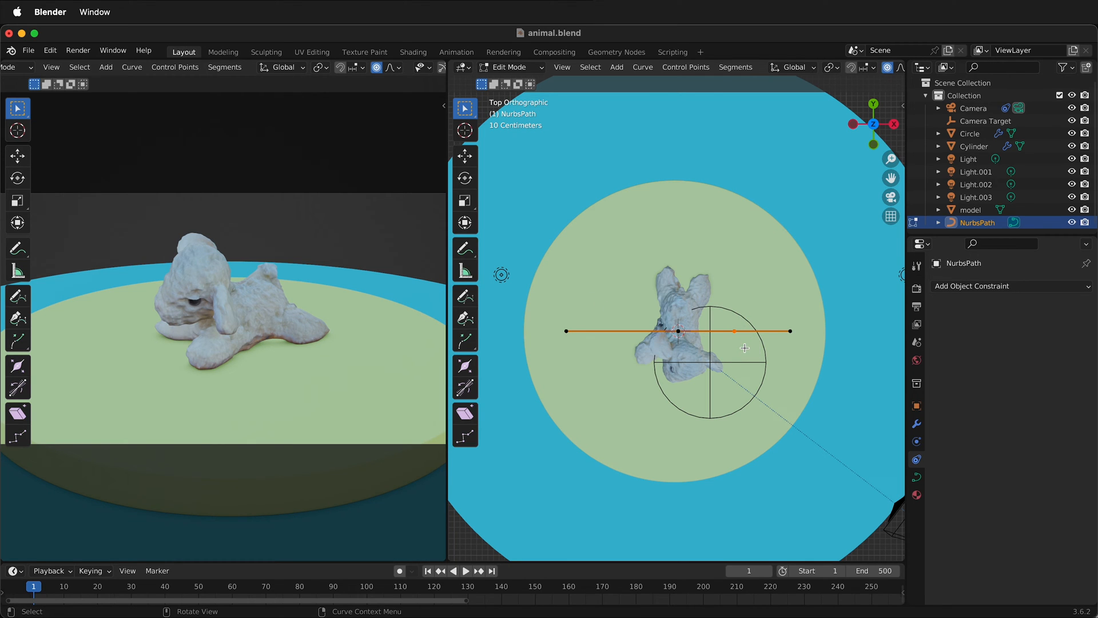
scroll("down", 3)
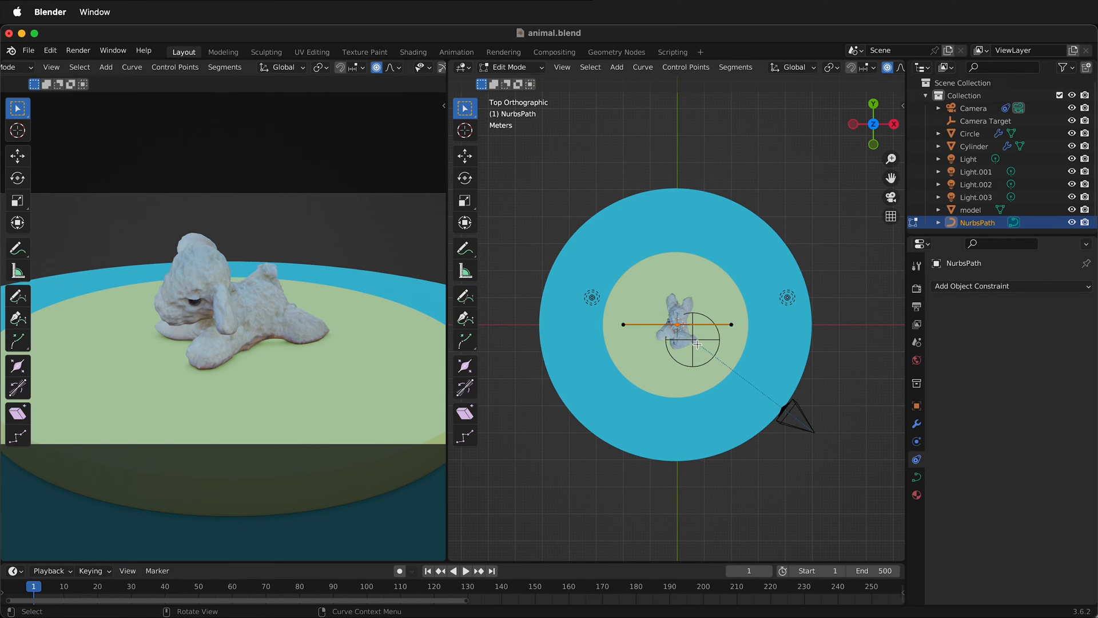
key("g")
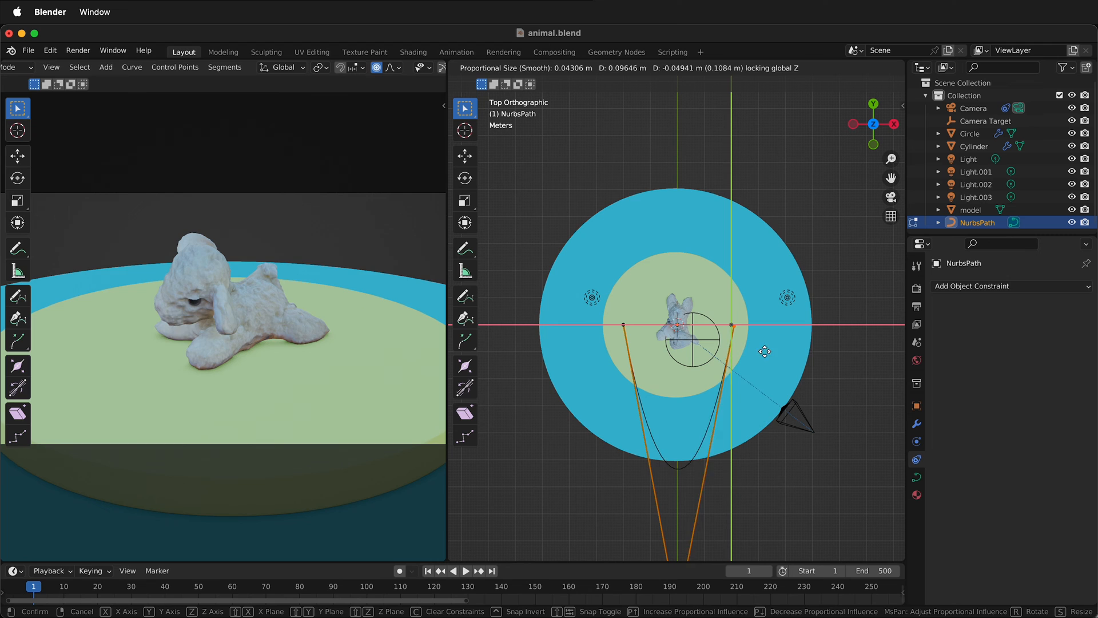
mouse_move(871, 361)
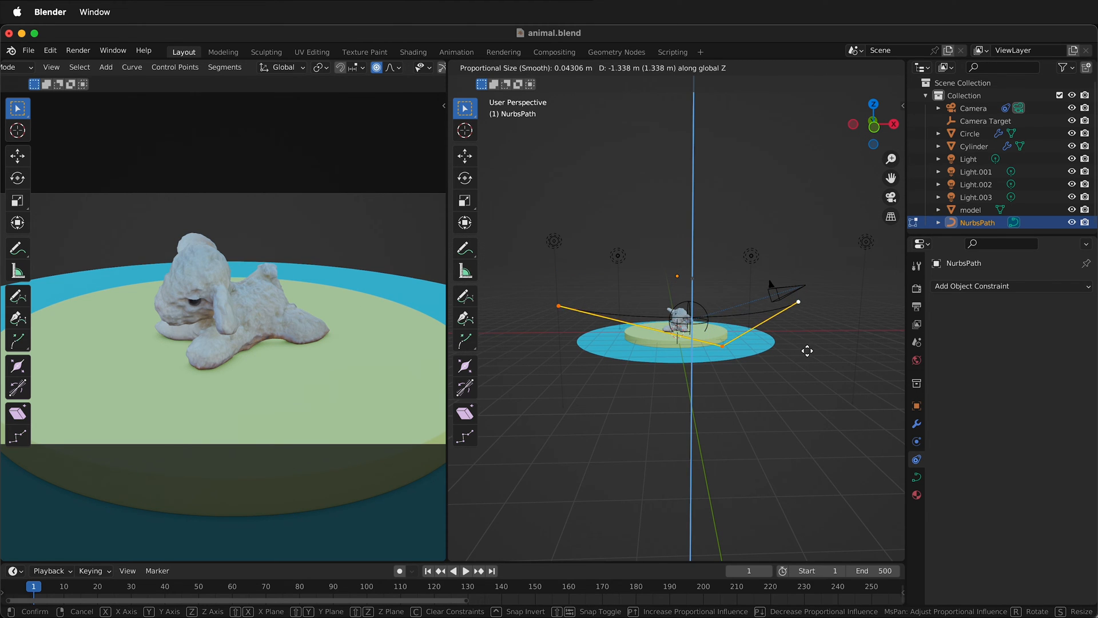
left_click(651, 371)
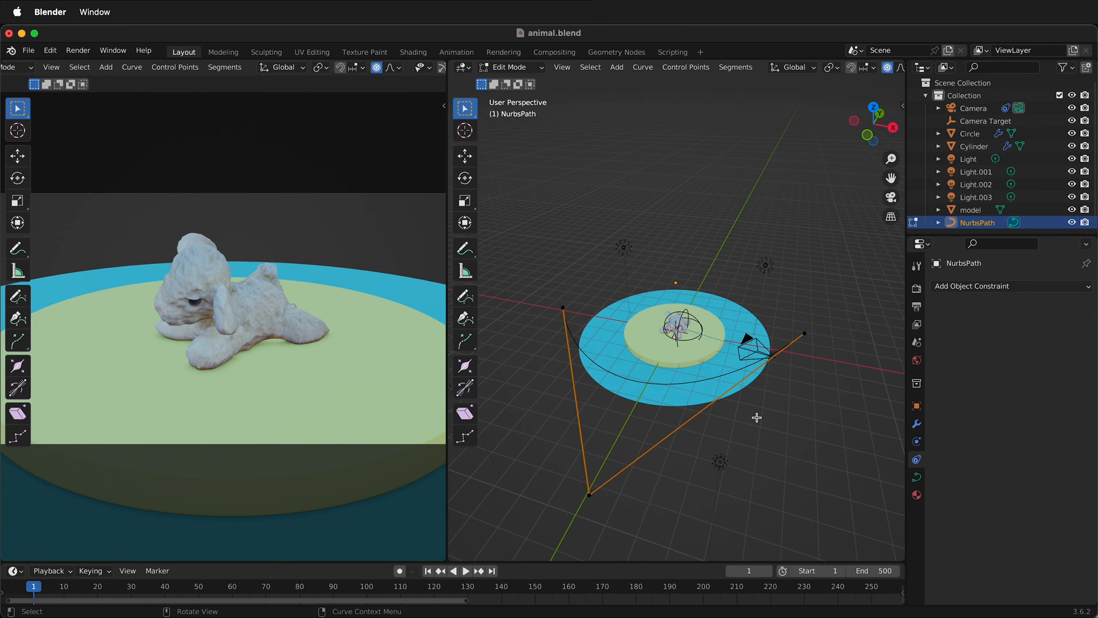
mouse_move(760, 425)
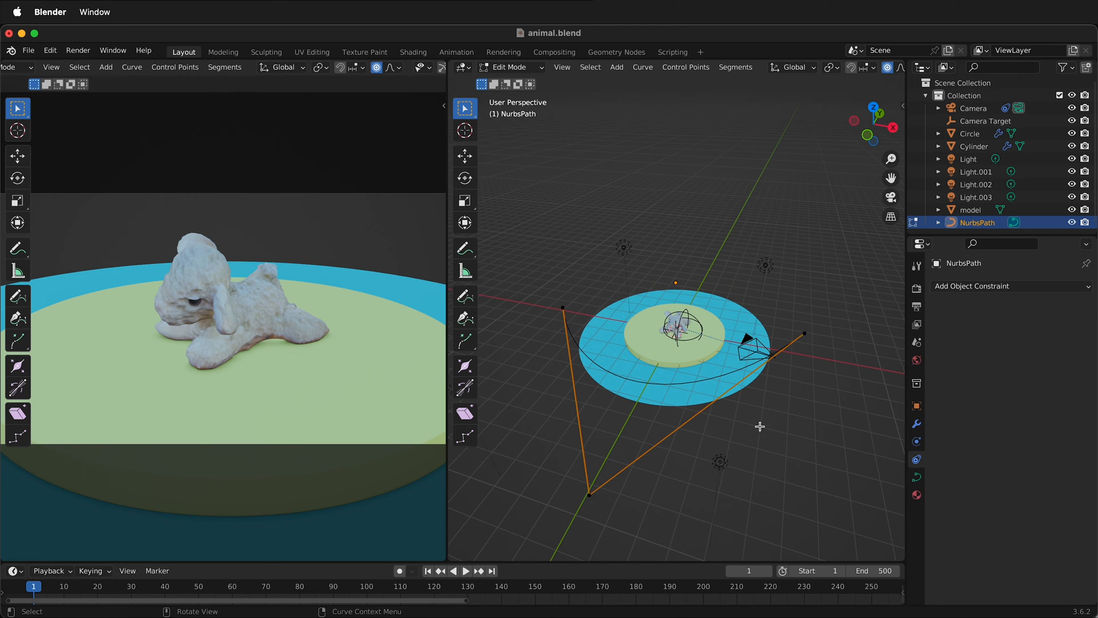
Step: Leave Edit Mode and give the camera a Follow Path constraint on the NurbsPath
key("Tab")
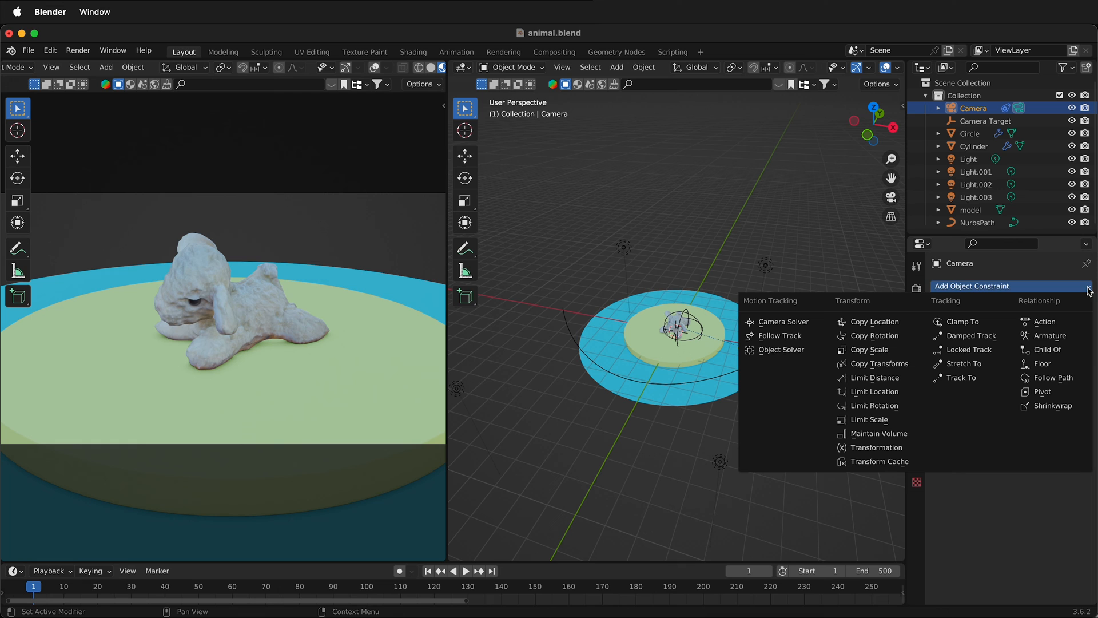
mouse_move(1052, 378)
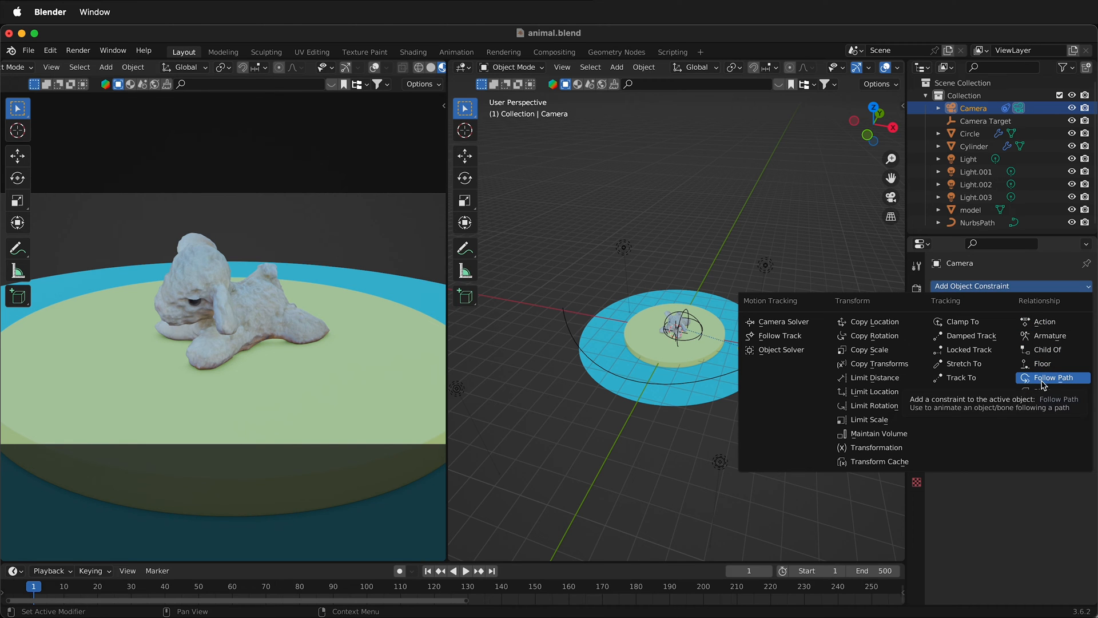
left_click(1053, 378)
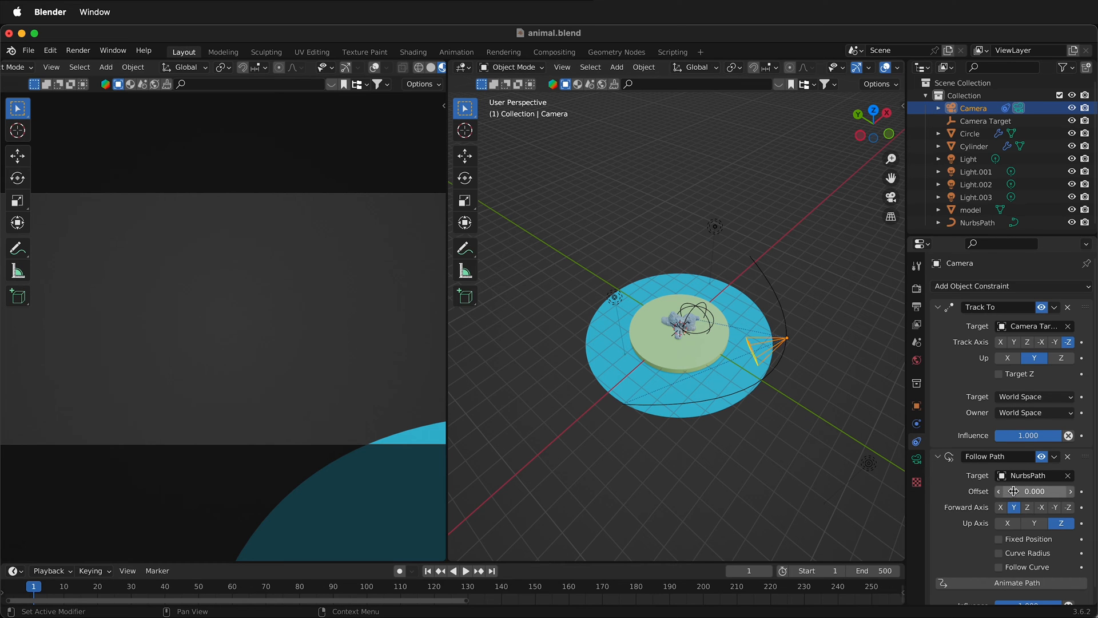
mouse_move(1013, 491)
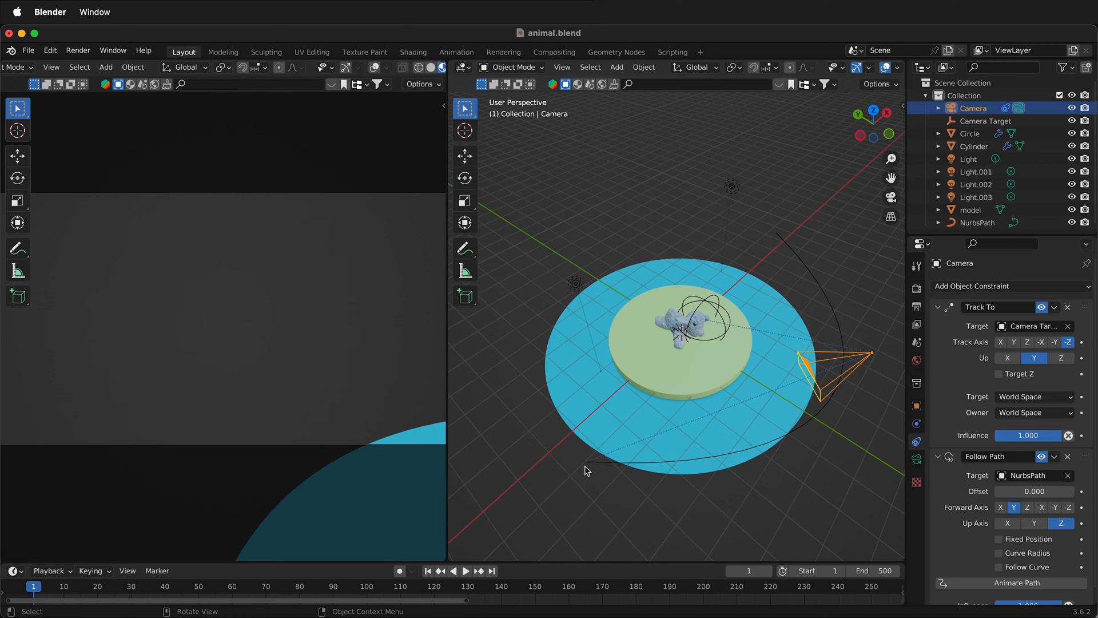
mouse_move(585, 469)
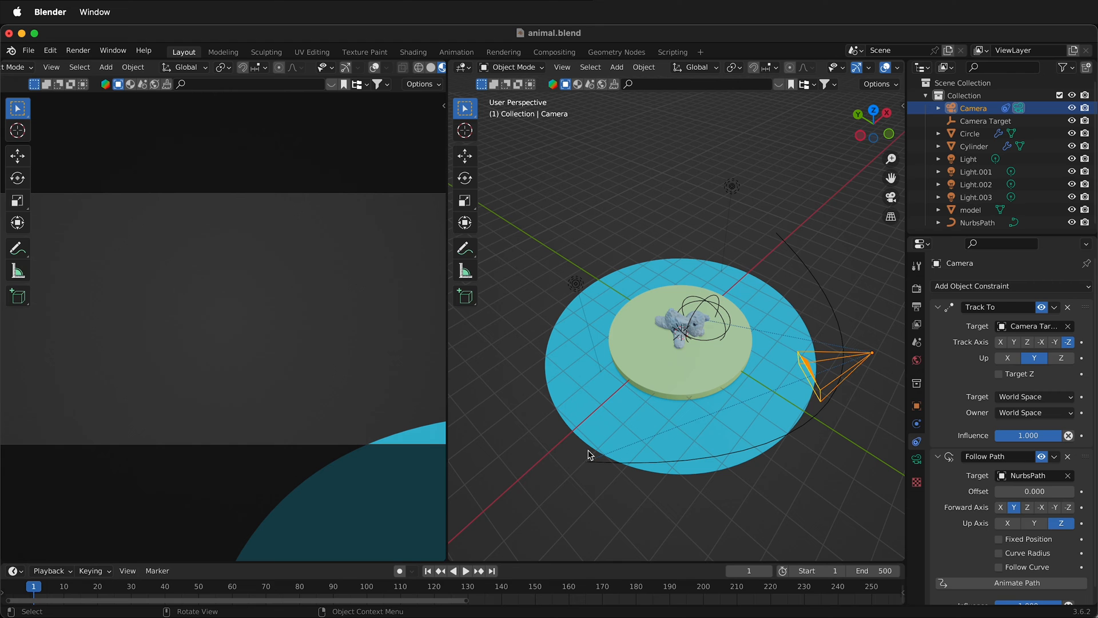
mouse_move(597, 468)
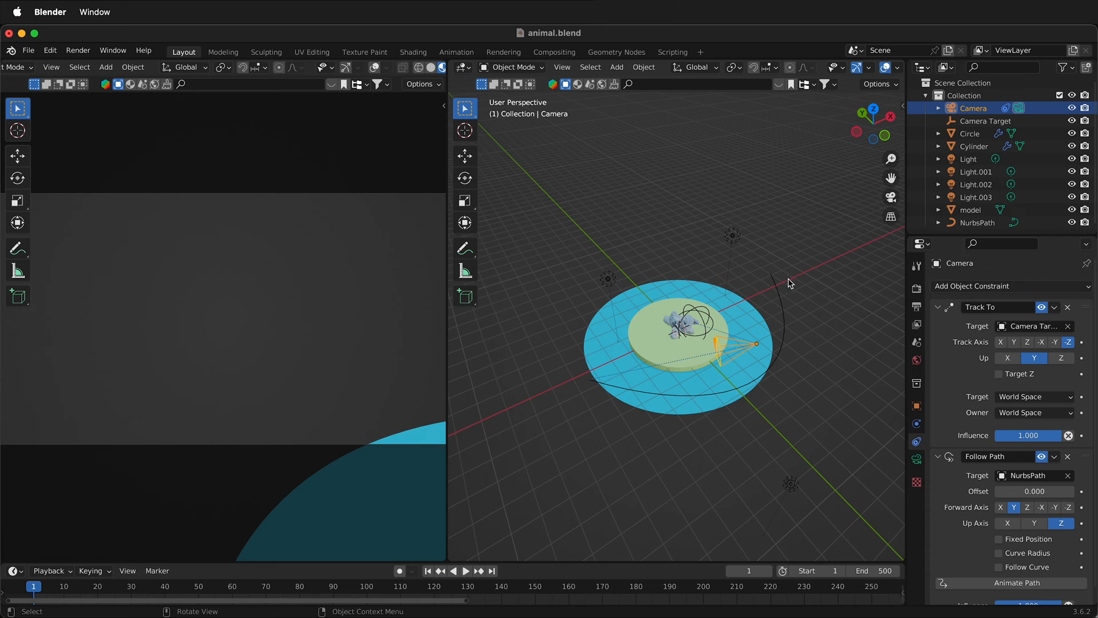
mouse_move(767, 363)
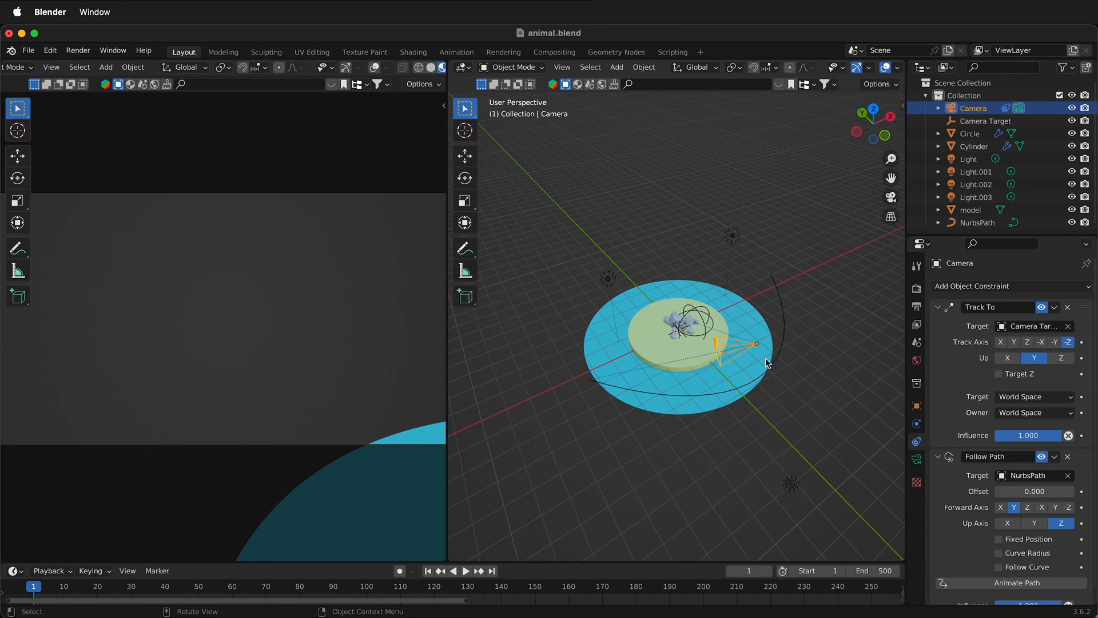
mouse_move(587, 384)
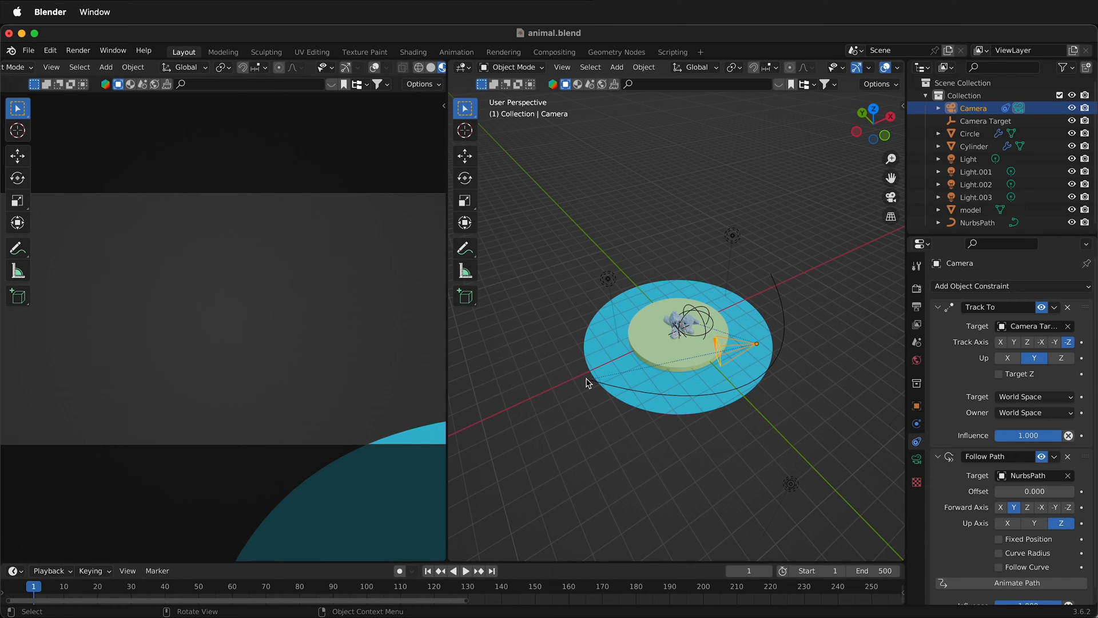
Step: Place the cursor at the path's start and snap the camera to it
left_click(977, 222)
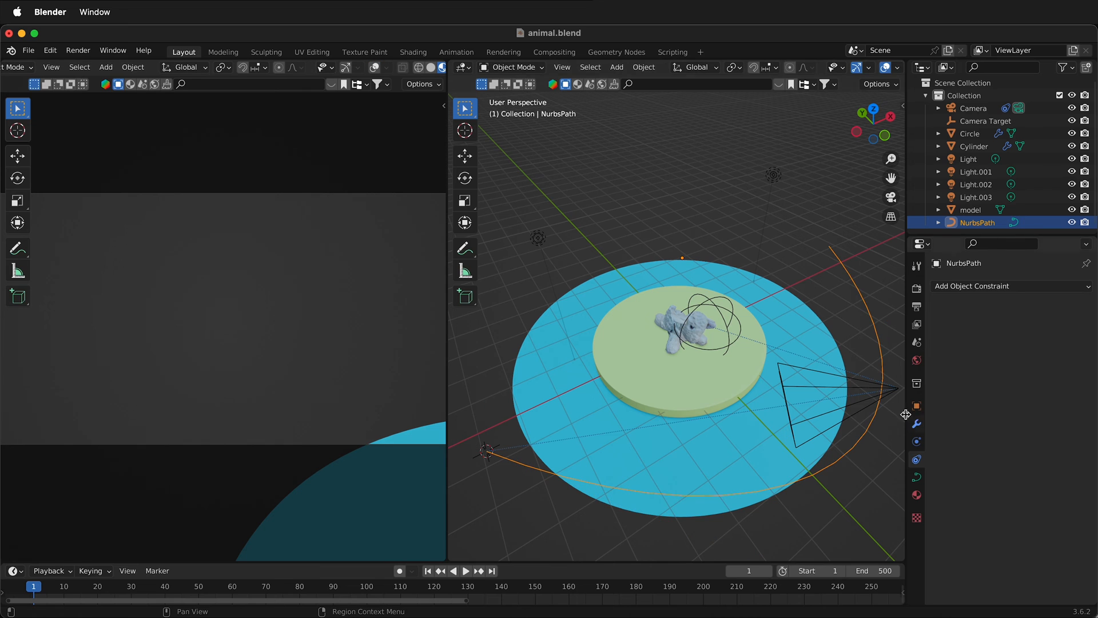
left_click(972, 108)
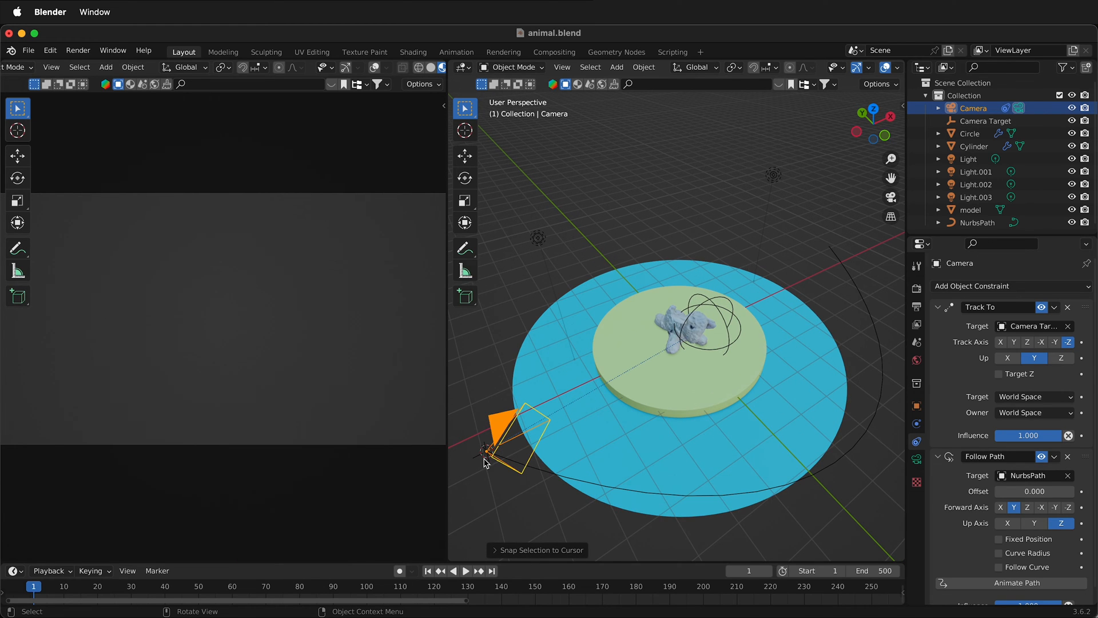
mouse_move(238, 260)
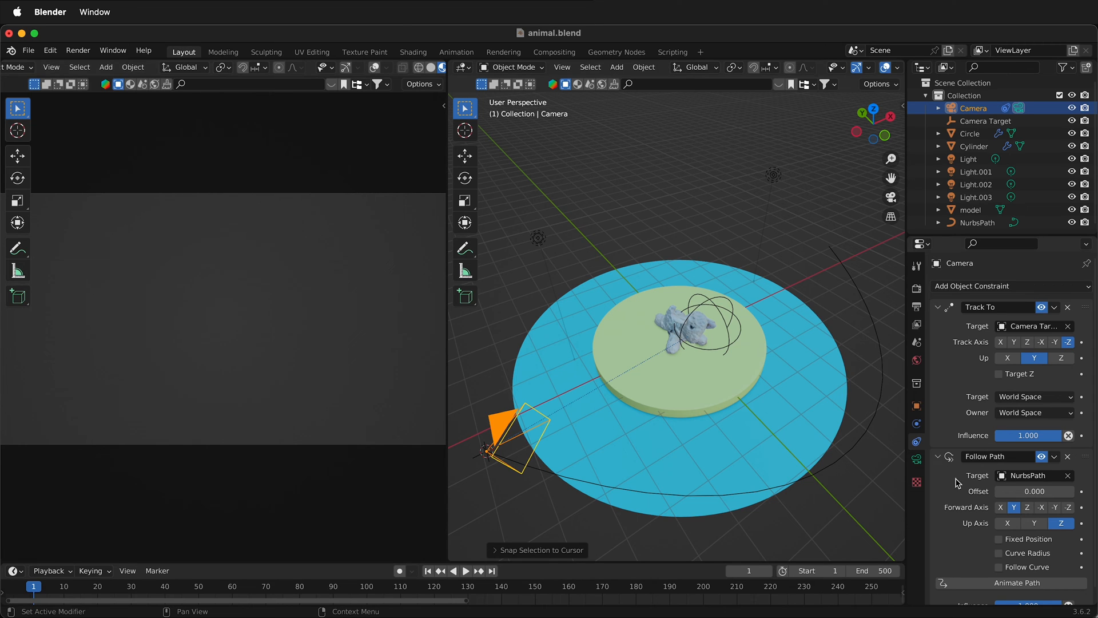
mouse_move(942, 306)
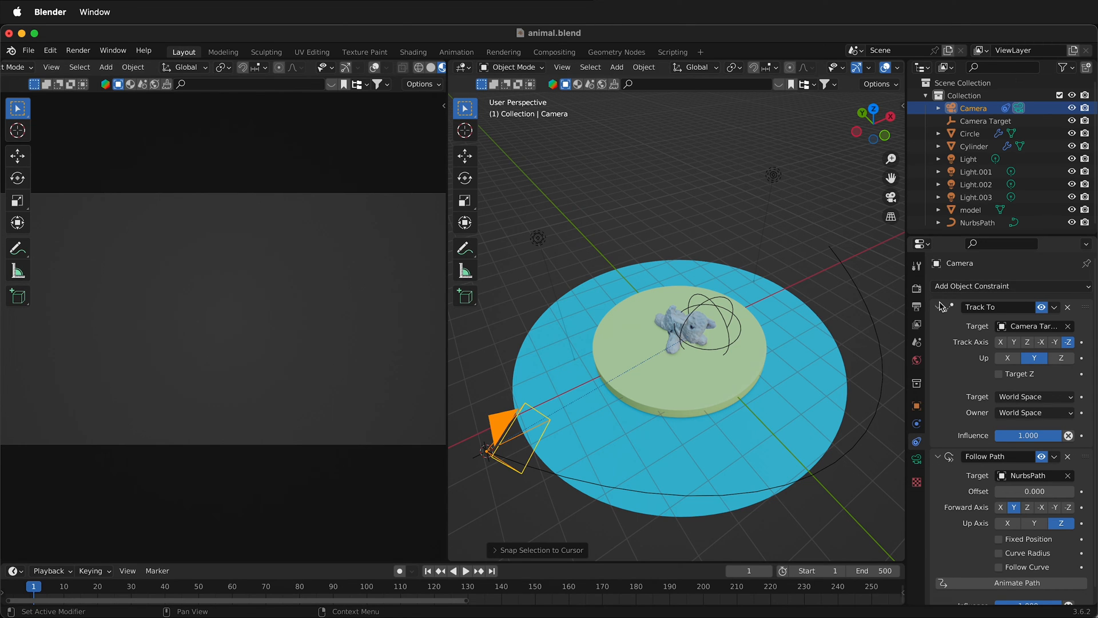
Step: Collapse the Track To settings so Follow Path can be ordered first and its offset keyframed
left_click(937, 306)
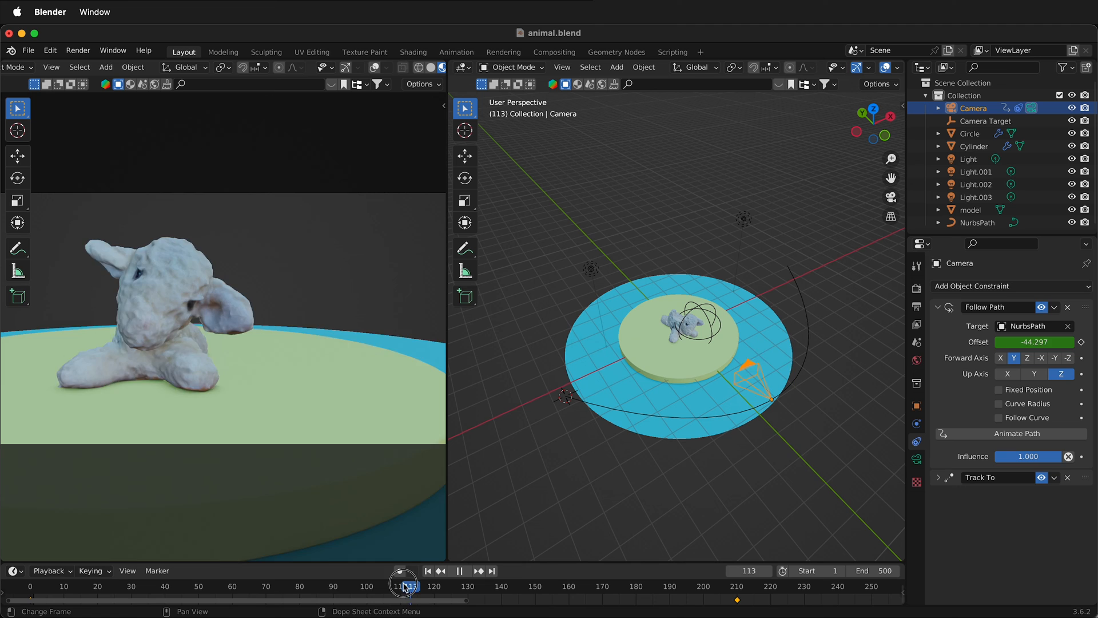
Step: Stop playback at the start and jump to frame 188 to inspect the camera
left_click(427, 570)
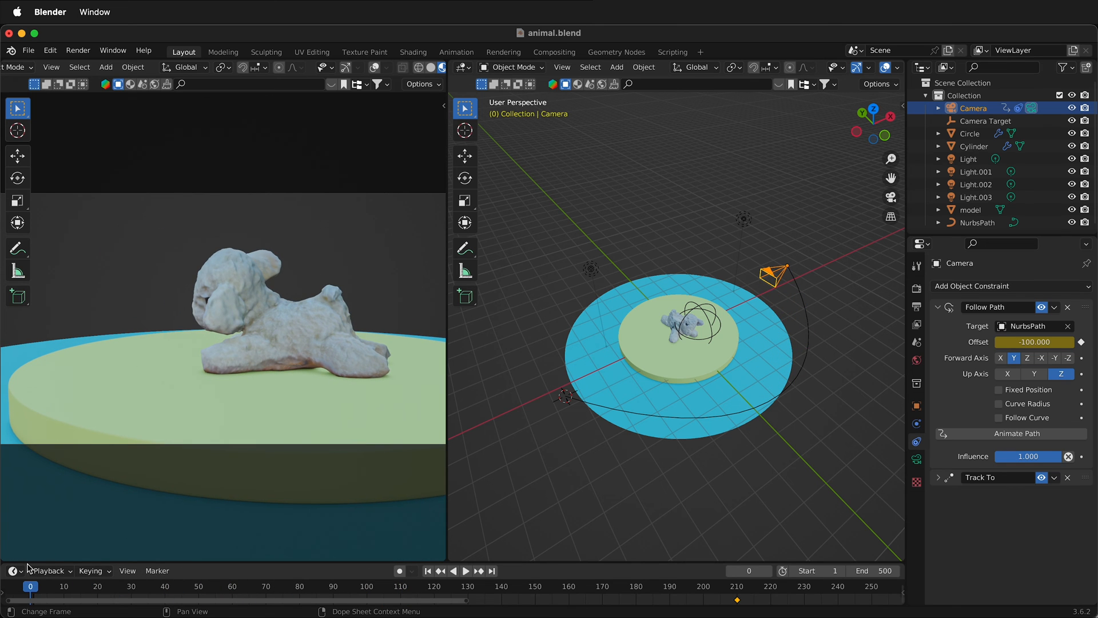
left_click(466, 569)
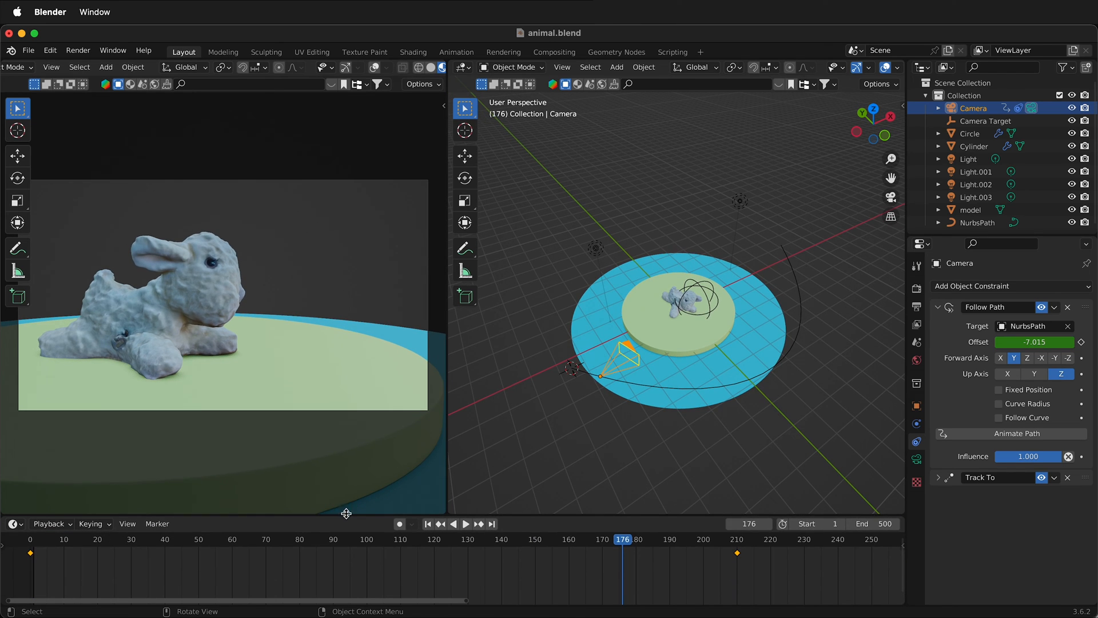
left_click(832, 538)
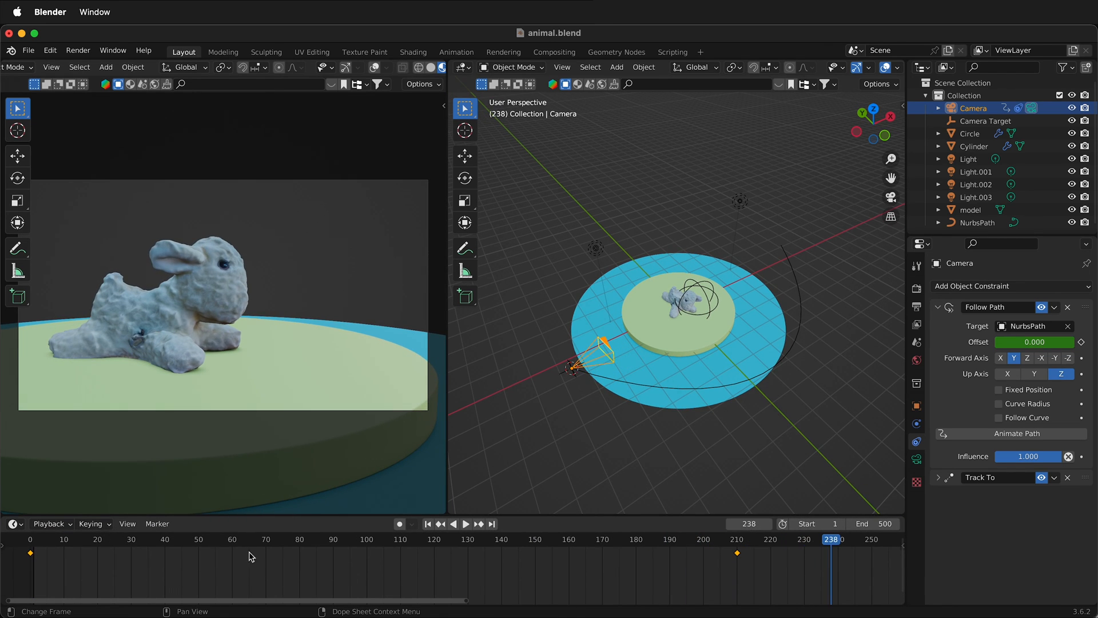
left_click(466, 523)
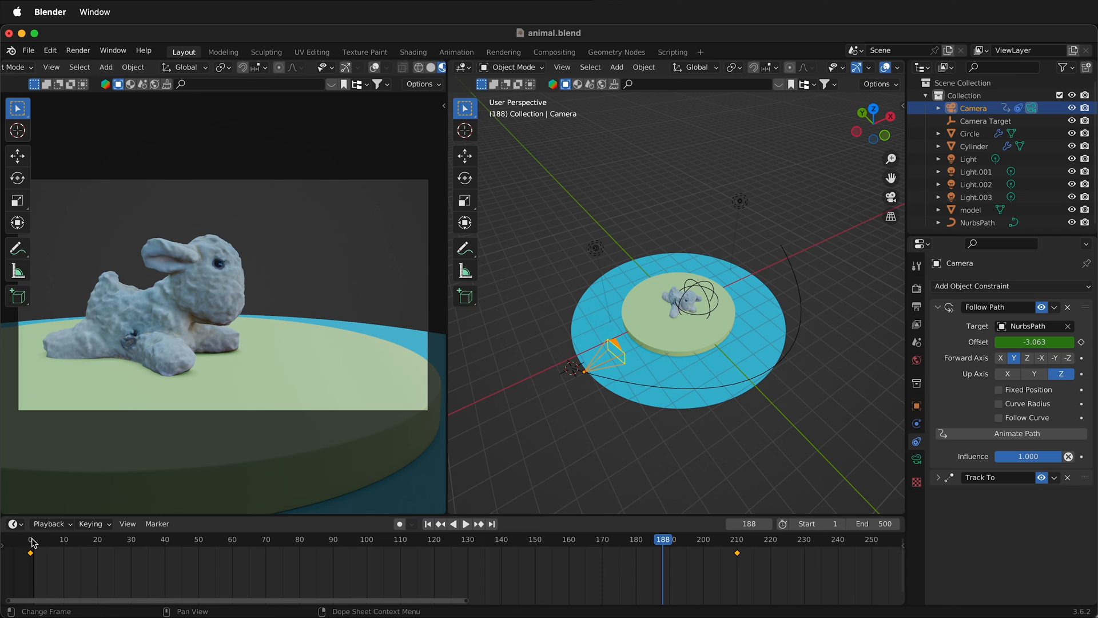
mouse_move(76, 557)
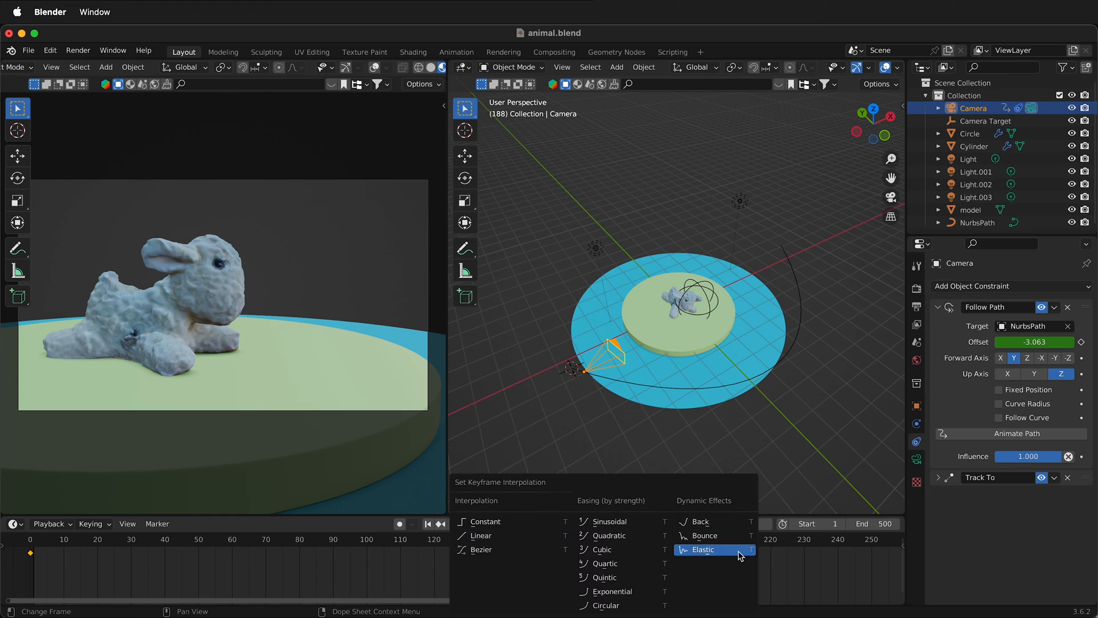
Step: Apply a new interpolation to the offset keyframes and play back the camera's motion
left_click(699, 548)
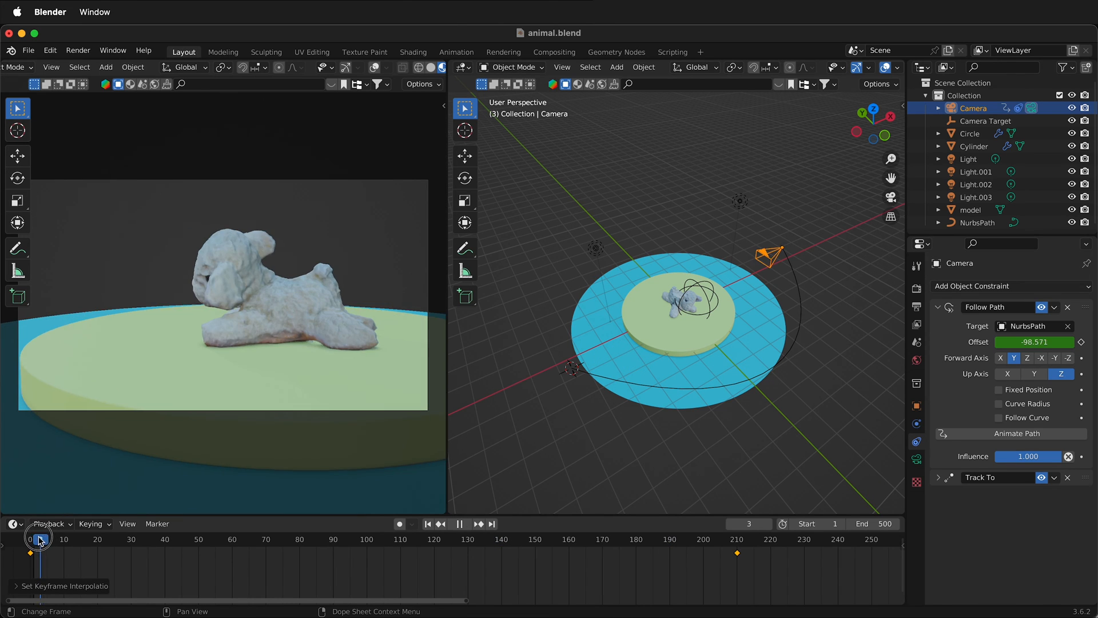
left_click(459, 522)
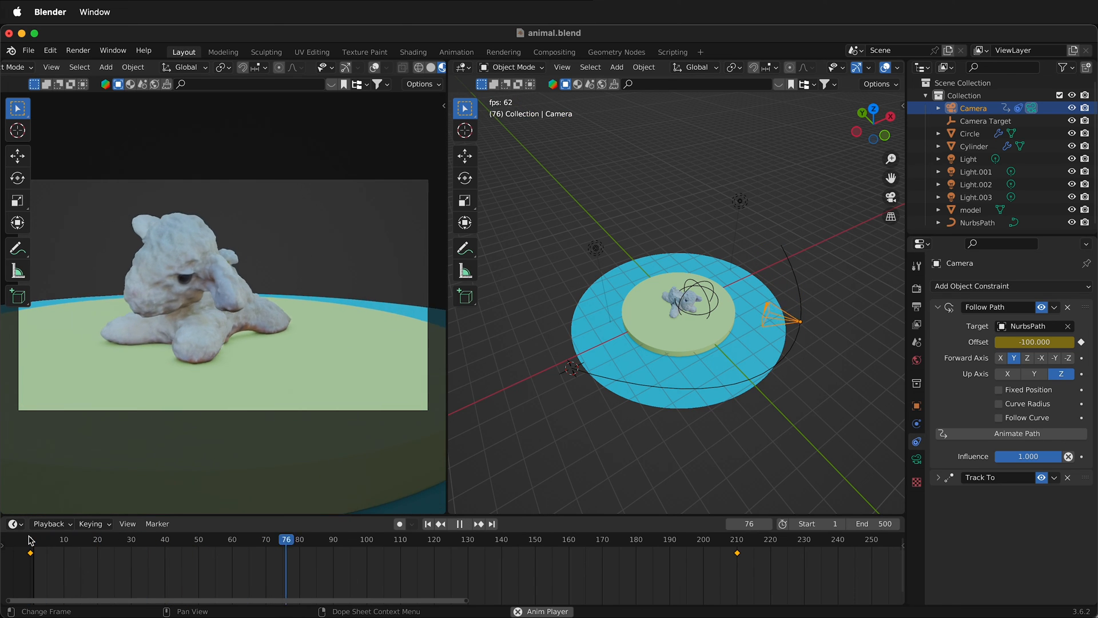
left_click(459, 522)
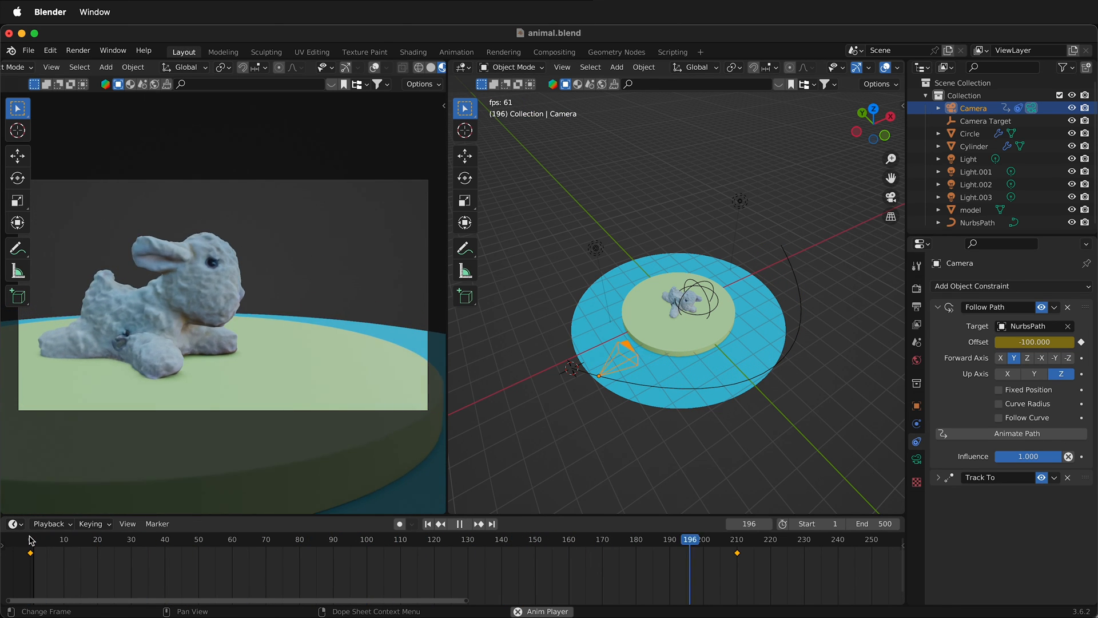
left_click(317, 538)
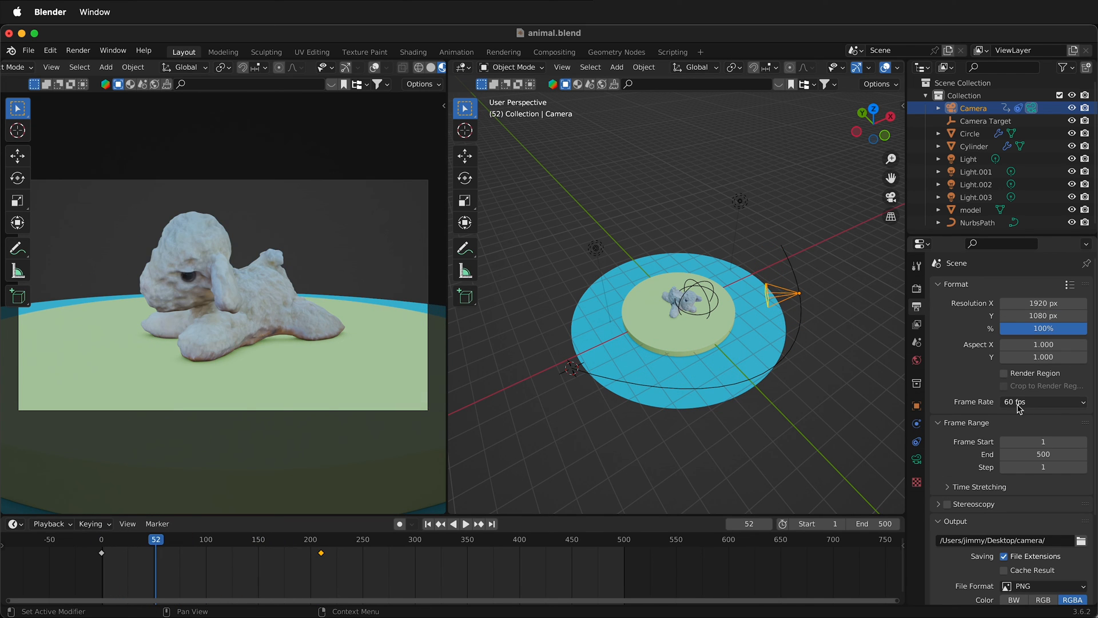
mouse_move(953, 399)
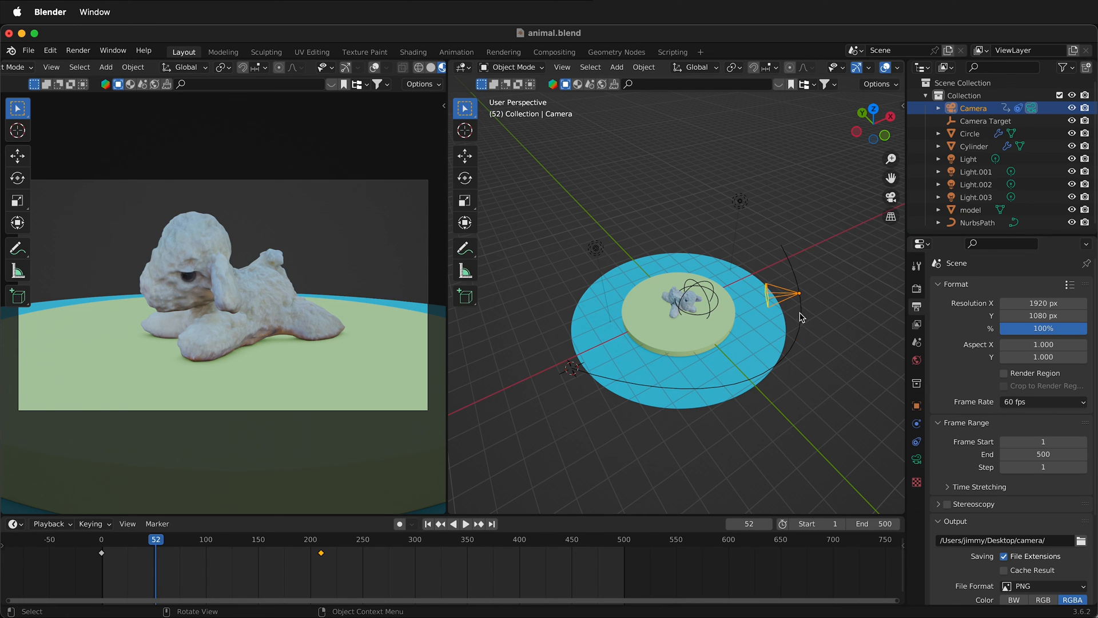
Step: Set the NurbsPath's preview resolution to 64 and play back the smoother camera motion
left_click(976, 222)
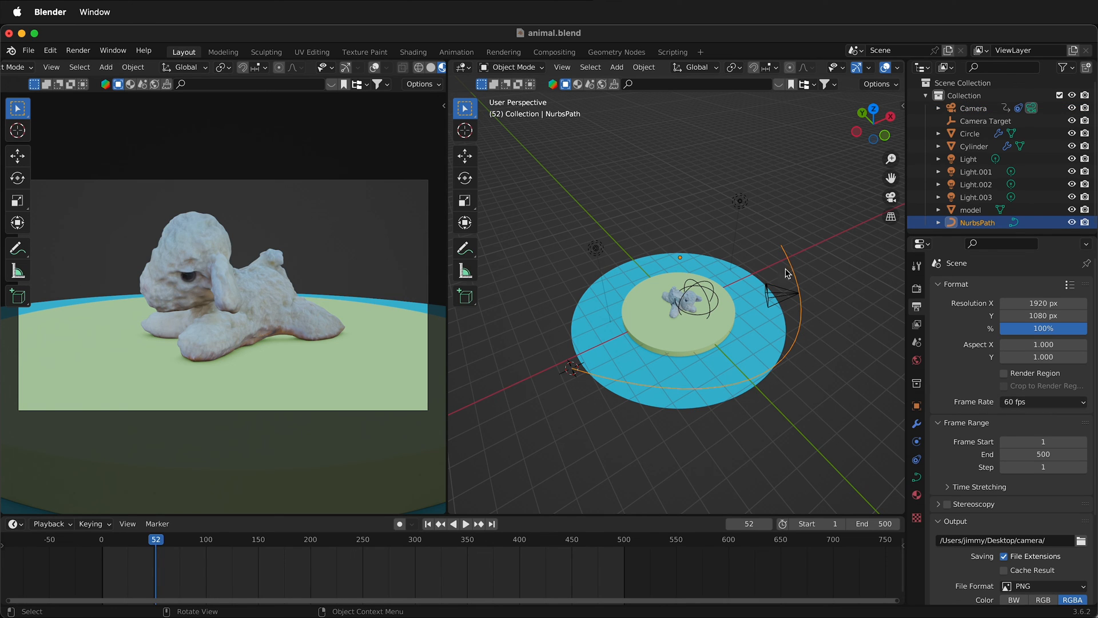
left_click(916, 460)
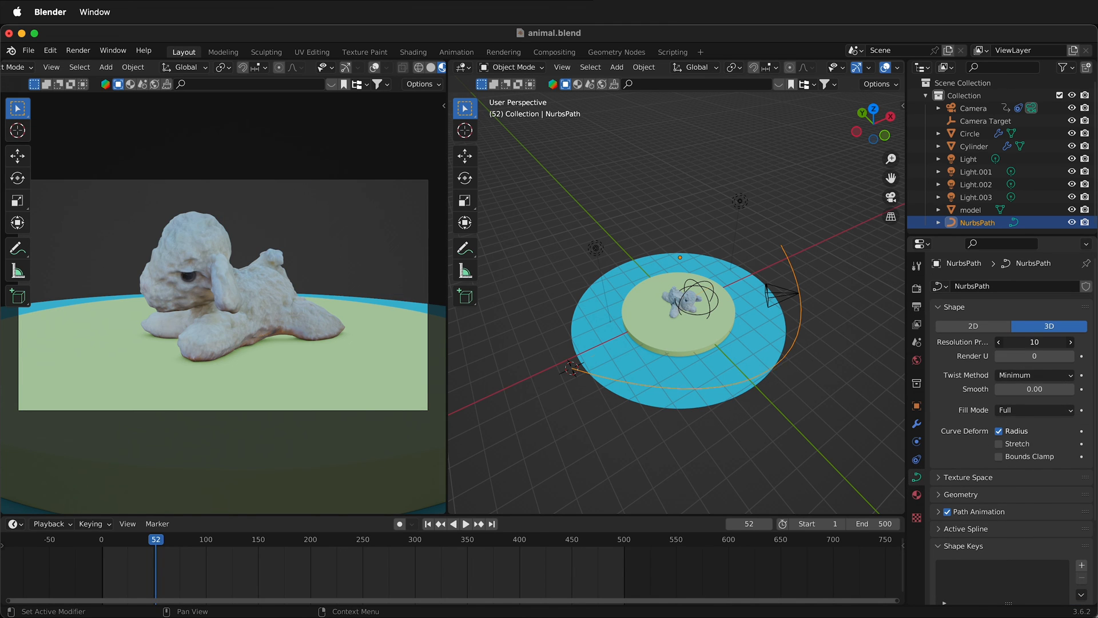
left_click(999, 342)
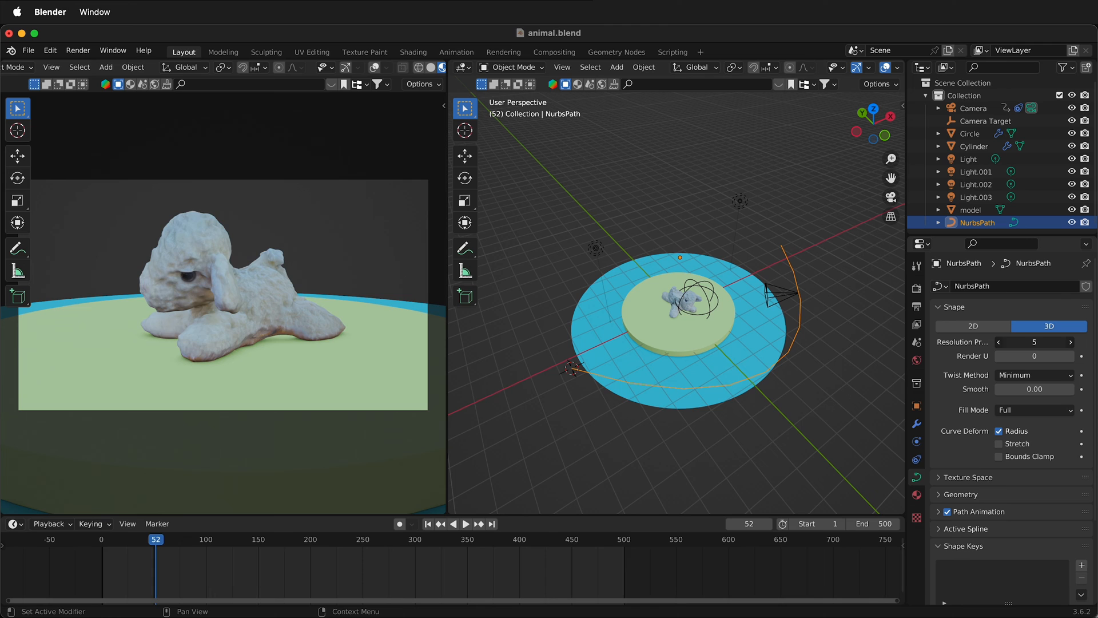
left_click(465, 523)
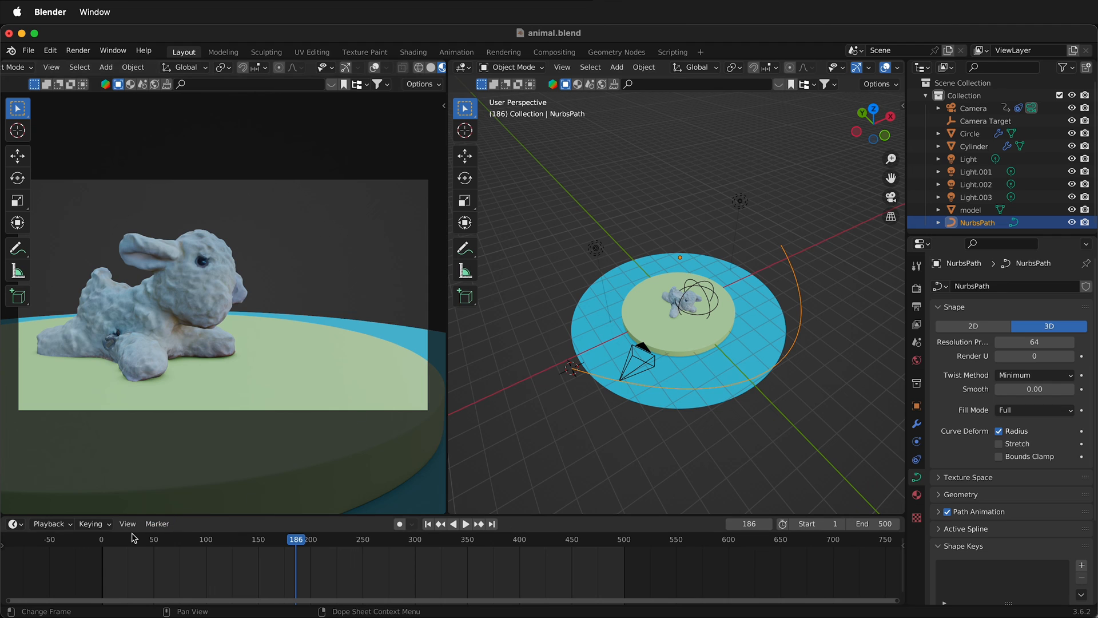
left_click(467, 523)
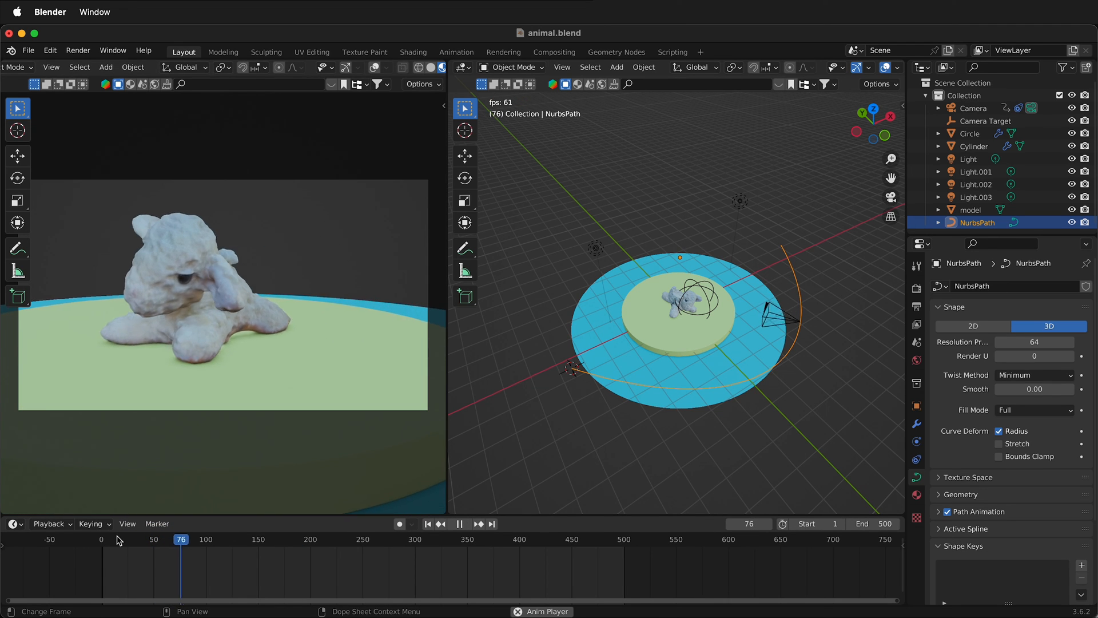
left_click(916, 288)
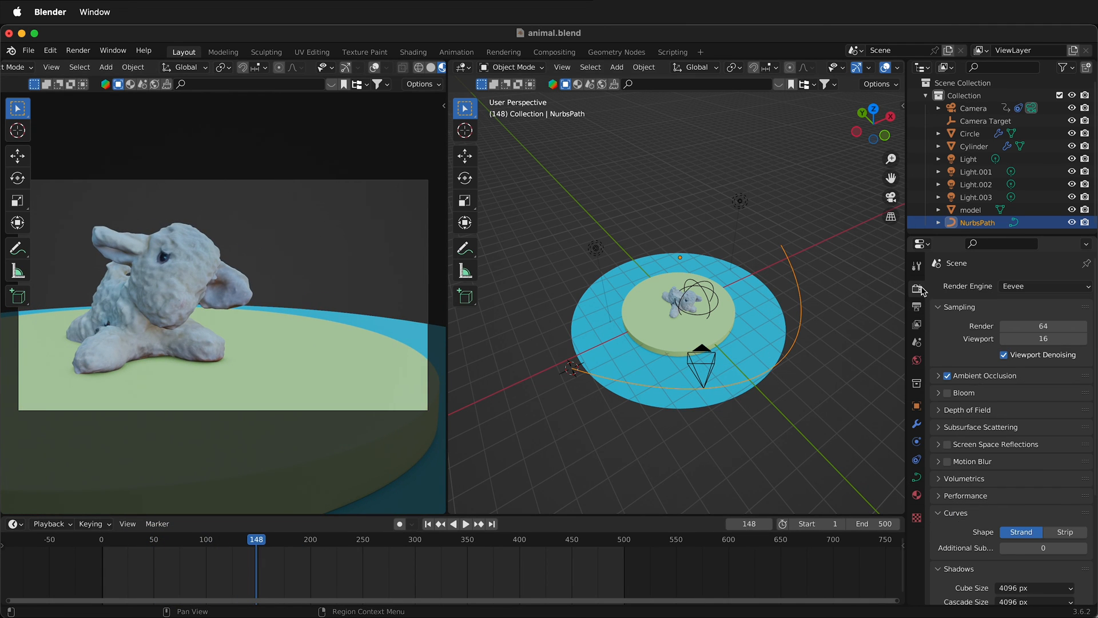
Step: Select the Camera and set its Focal Length to 30 mm in the camera data properties
left_click(966, 95)
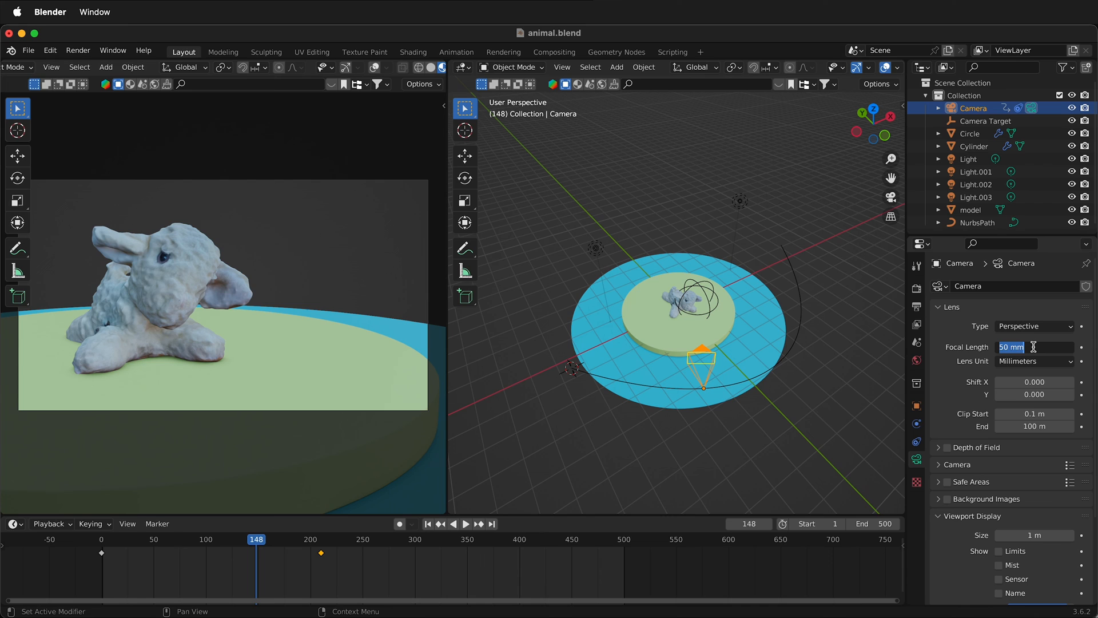
type("30")
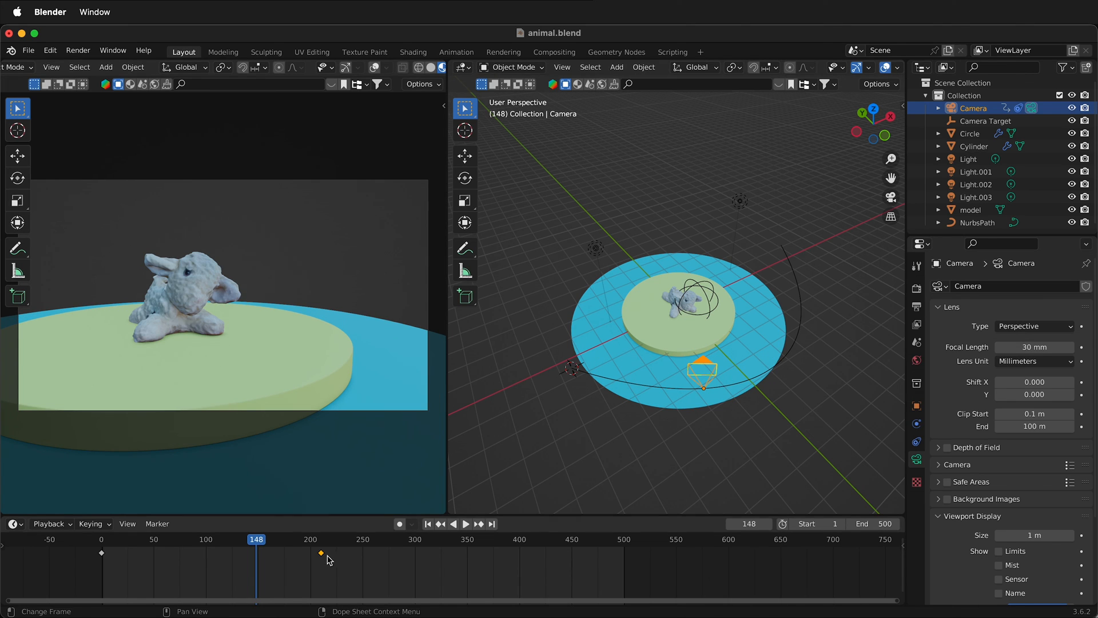
left_click(975, 222)
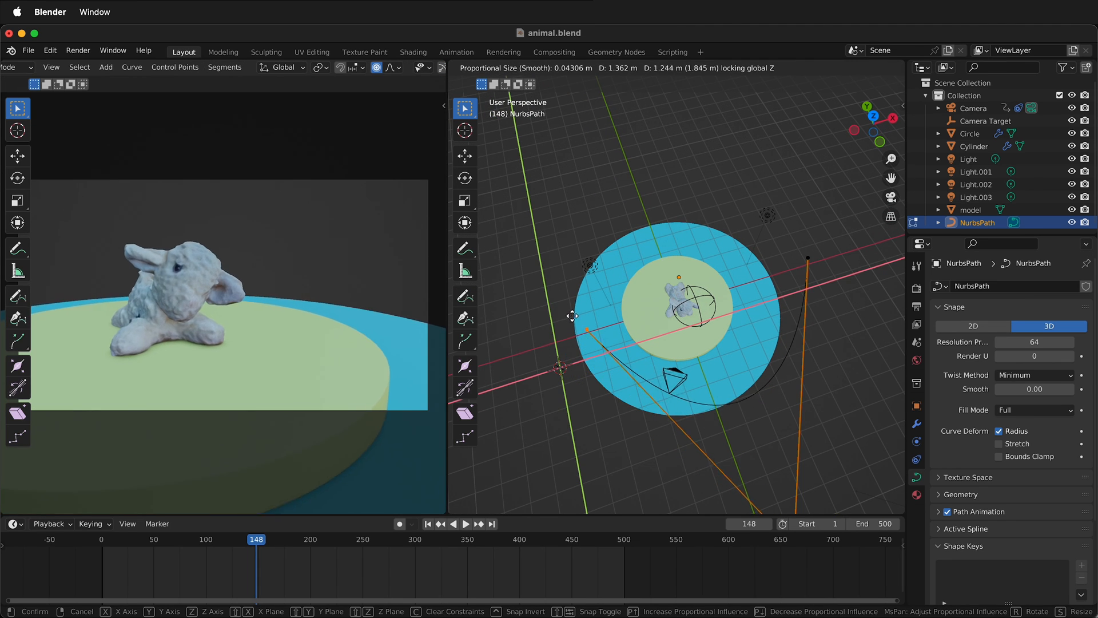
mouse_move(578, 291)
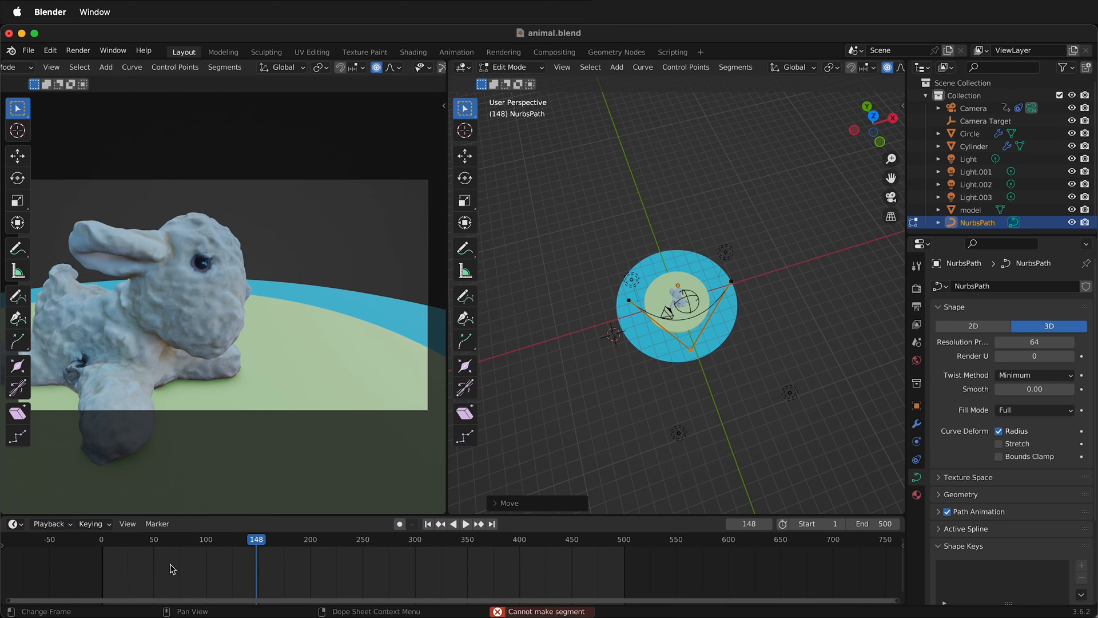
Step: Move the NurbsPath's control points into a tighter curve hugging the platform
left_click(466, 522)
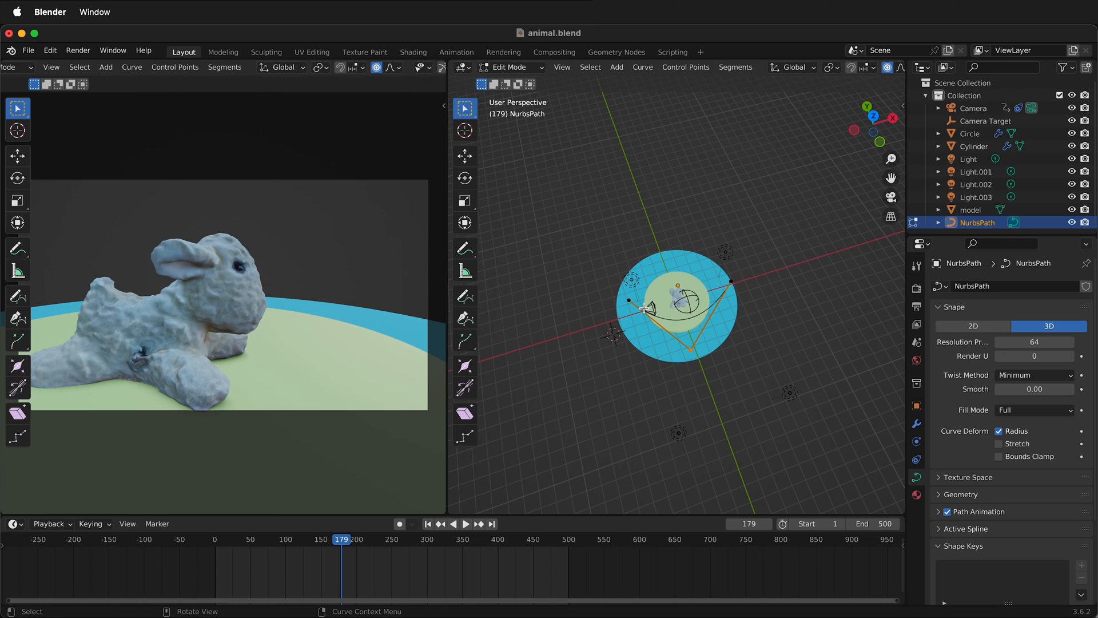
Step: Grab a path control point with G, drag it outward, and scrub the timeline to preview
left_click(973, 108)
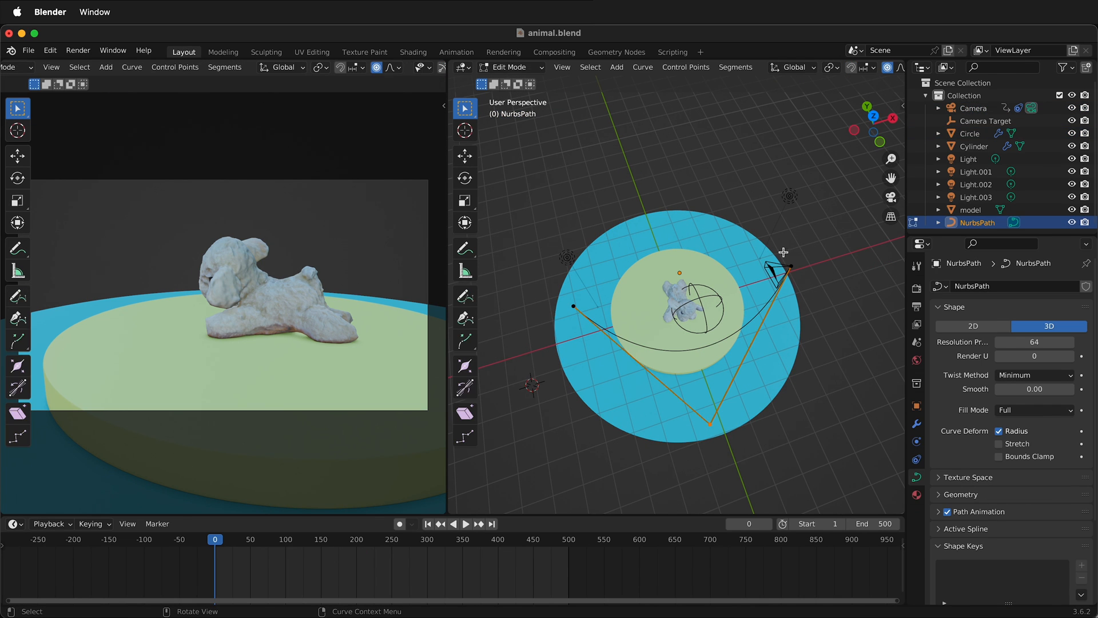
key("g")
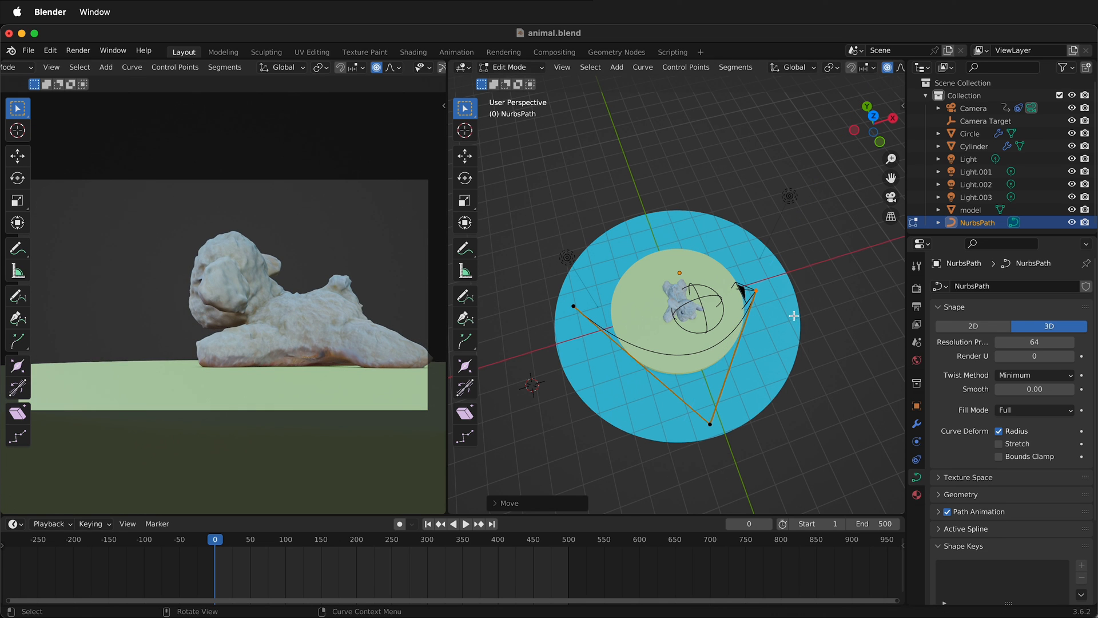
left_click(466, 523)
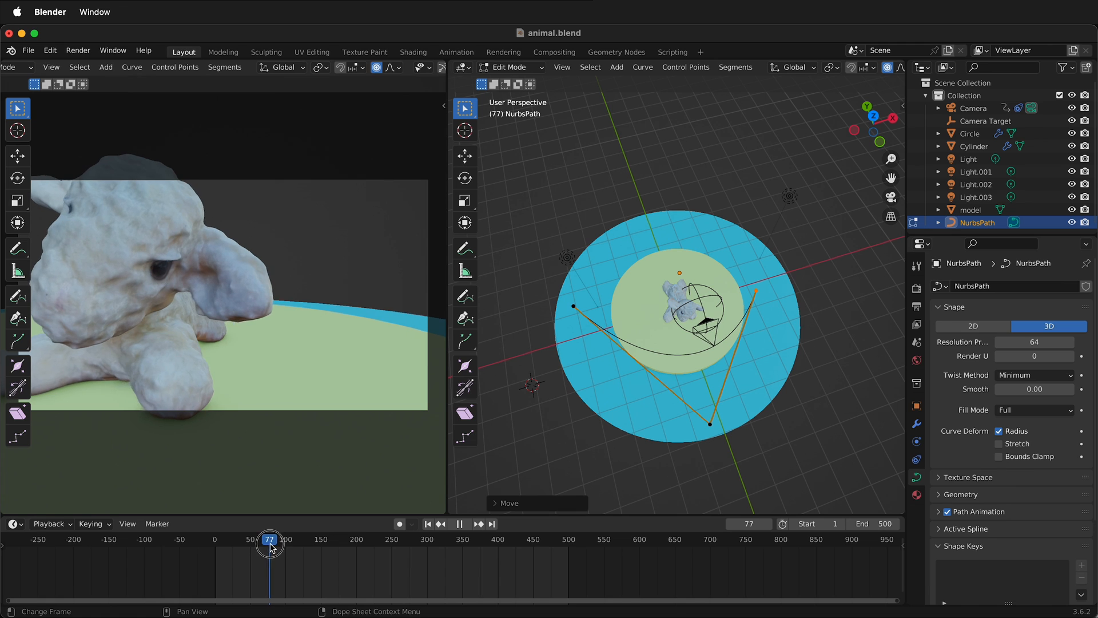
Step: Reposition the bottom path point beyond the blue disc, play the shot and stop at frame 212
left_click(465, 522)
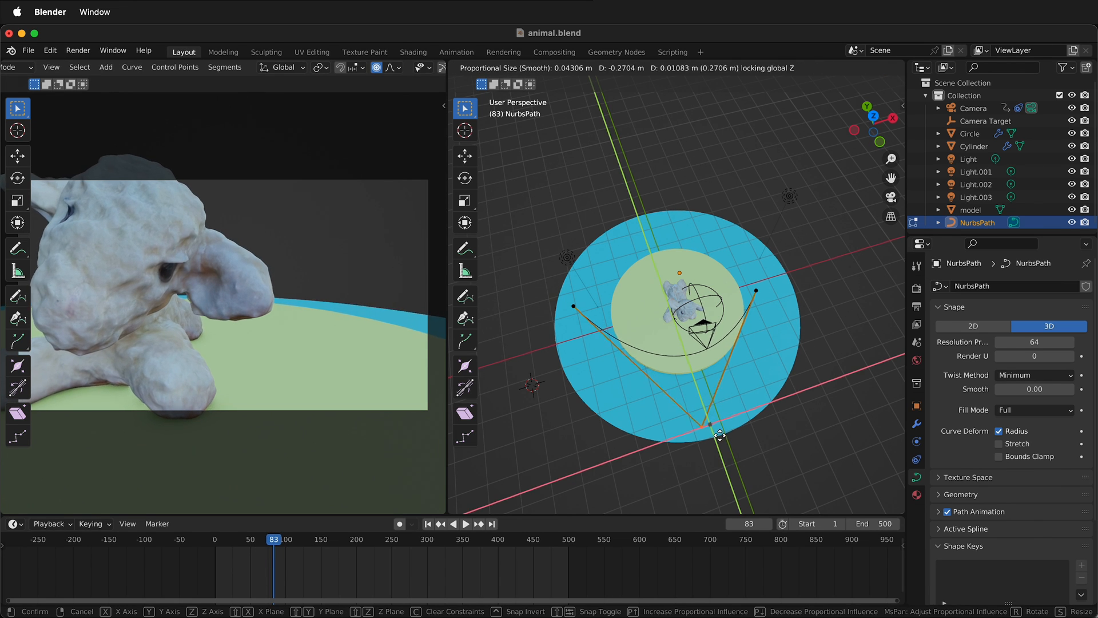
mouse_move(731, 465)
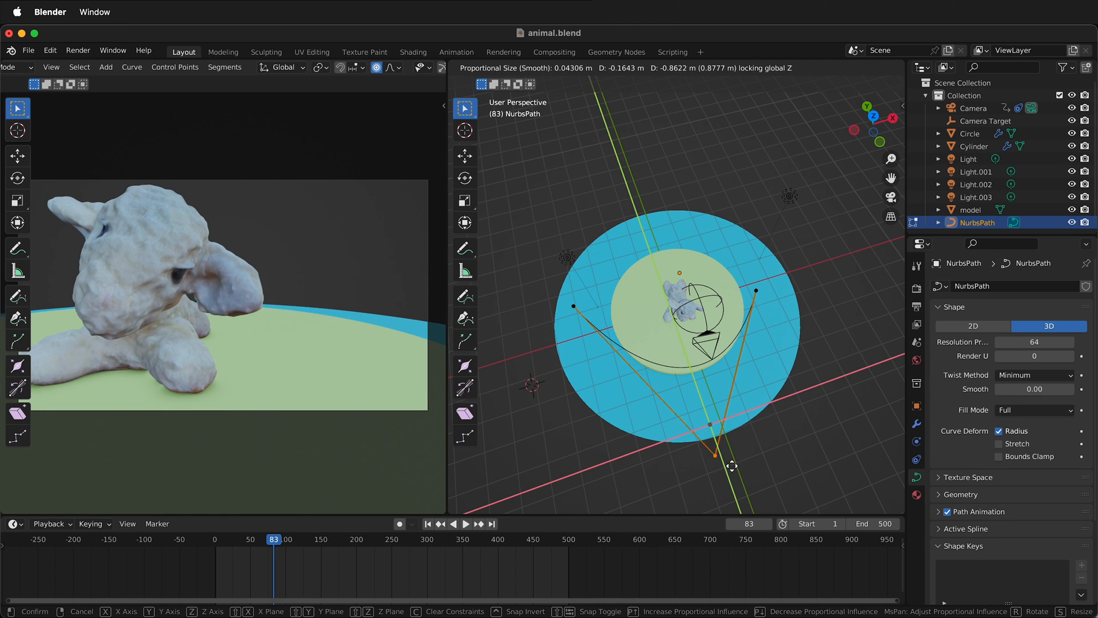
mouse_move(675, 510)
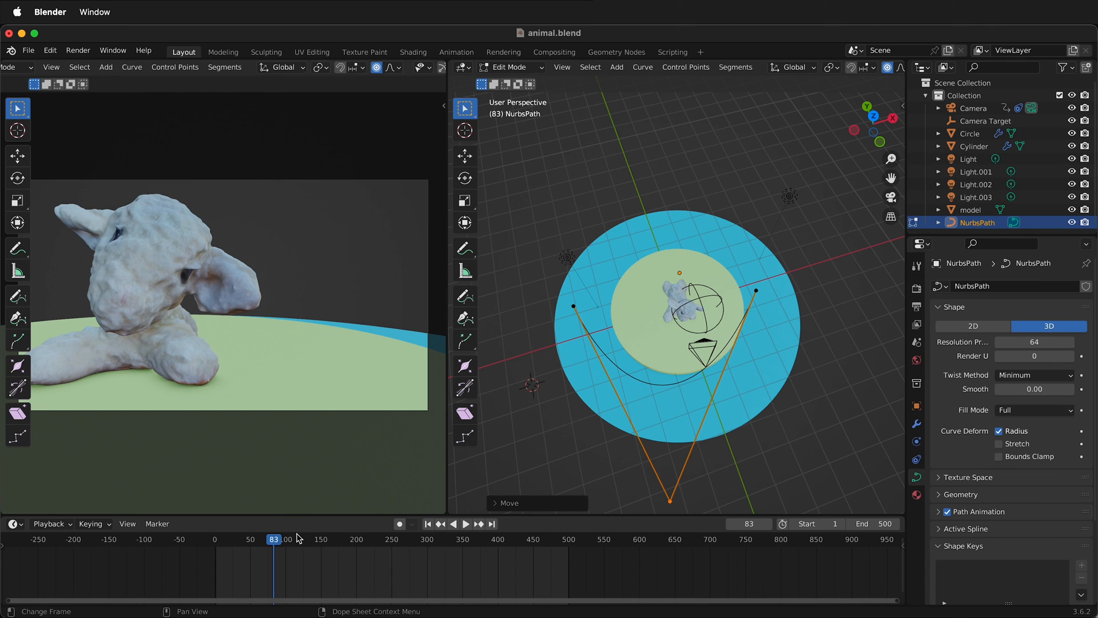
left_click(465, 523)
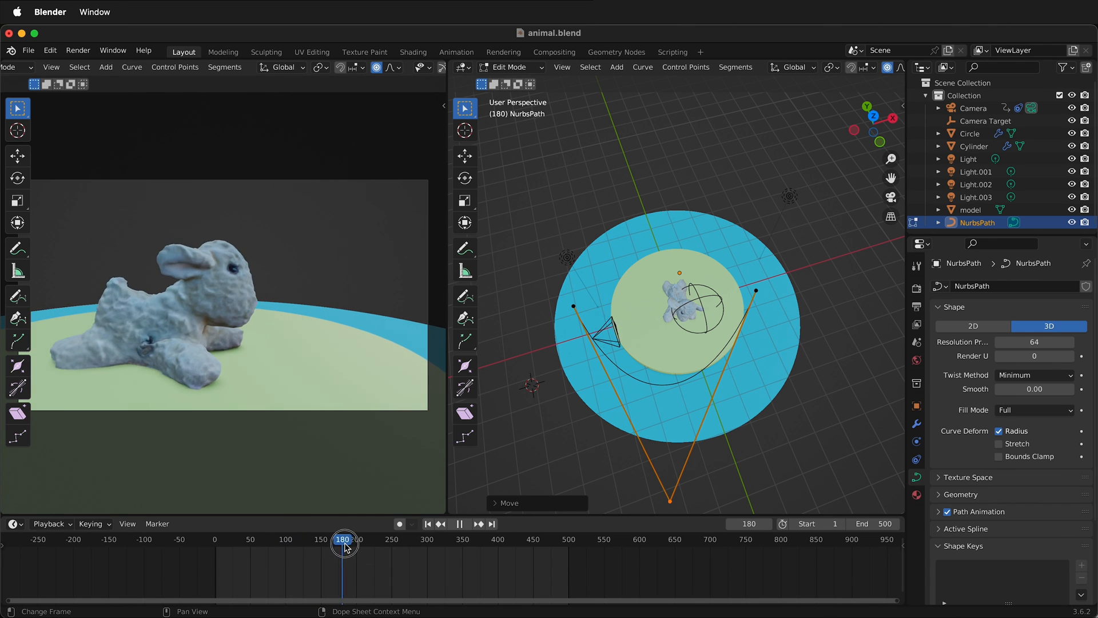
left_click(364, 539)
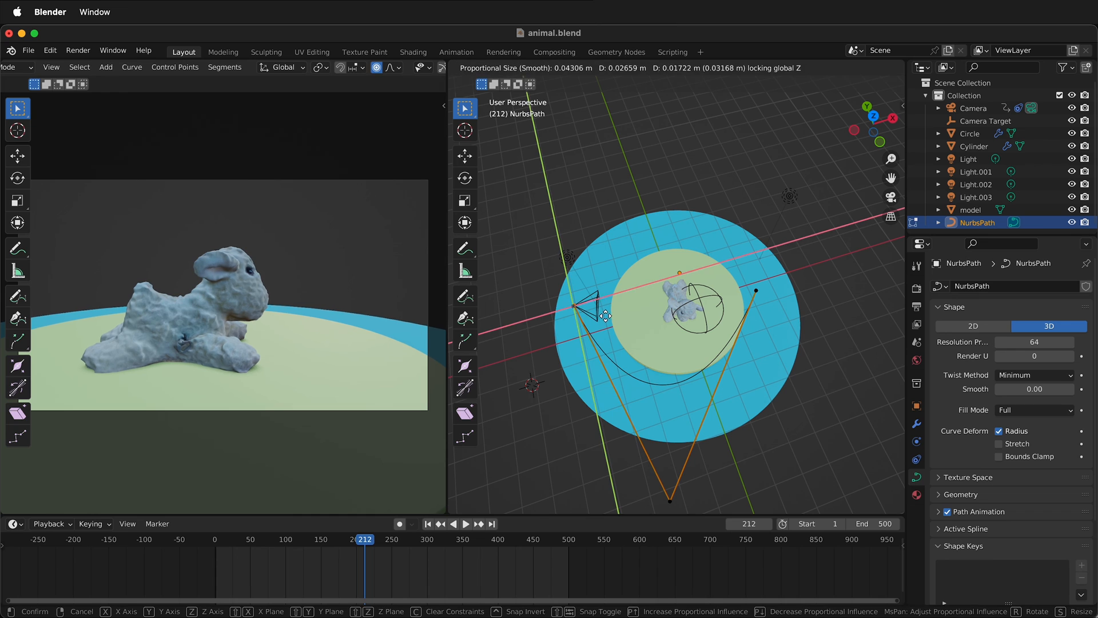
mouse_move(637, 300)
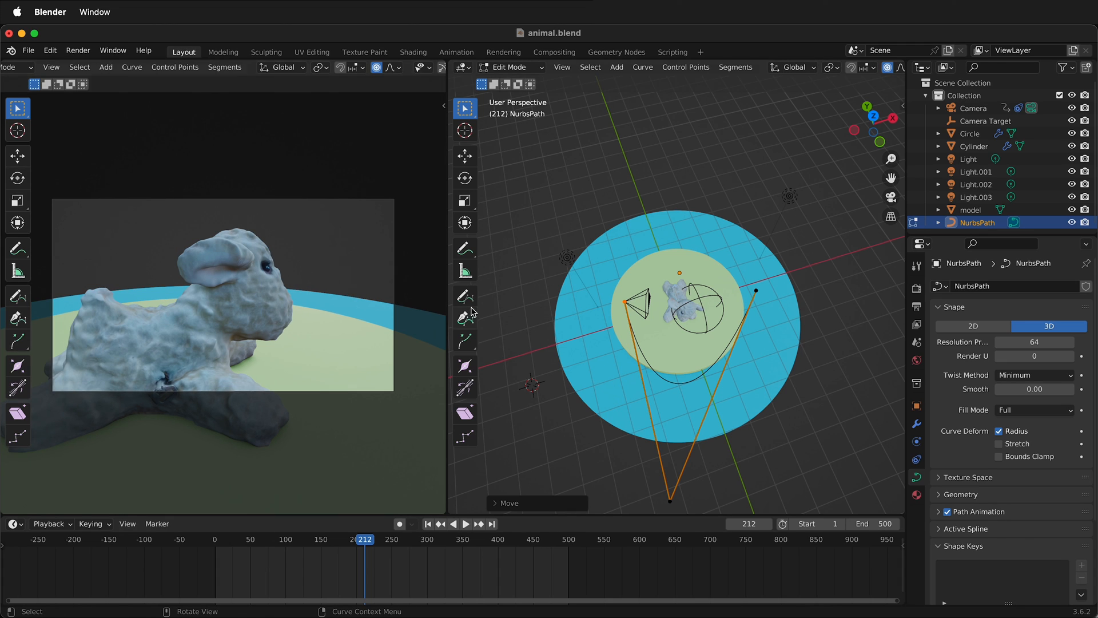
mouse_move(708, 263)
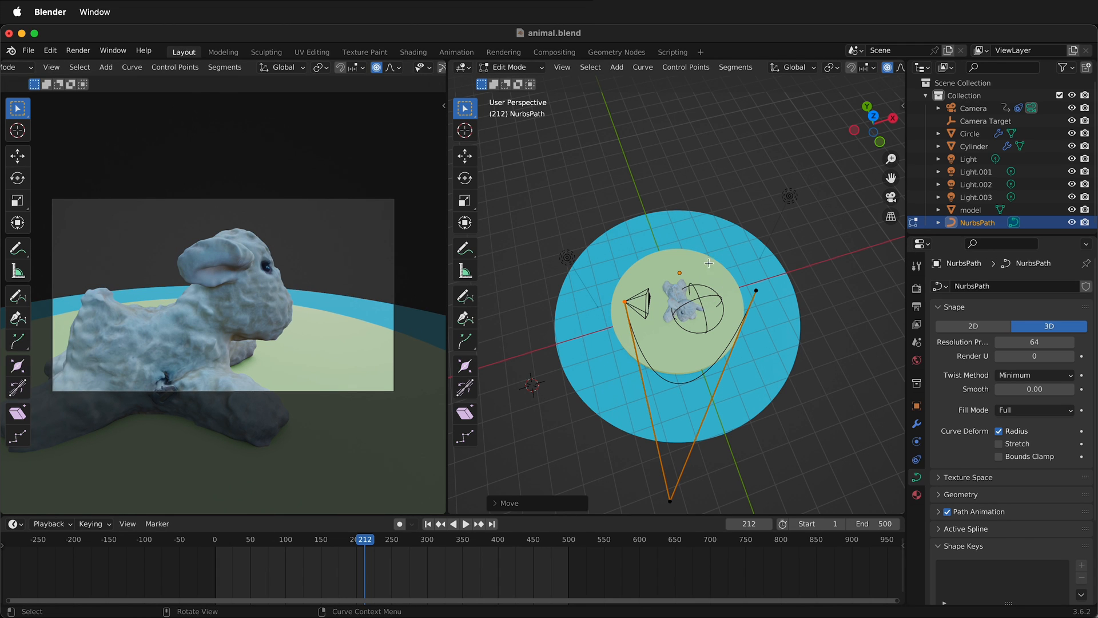
mouse_move(360, 529)
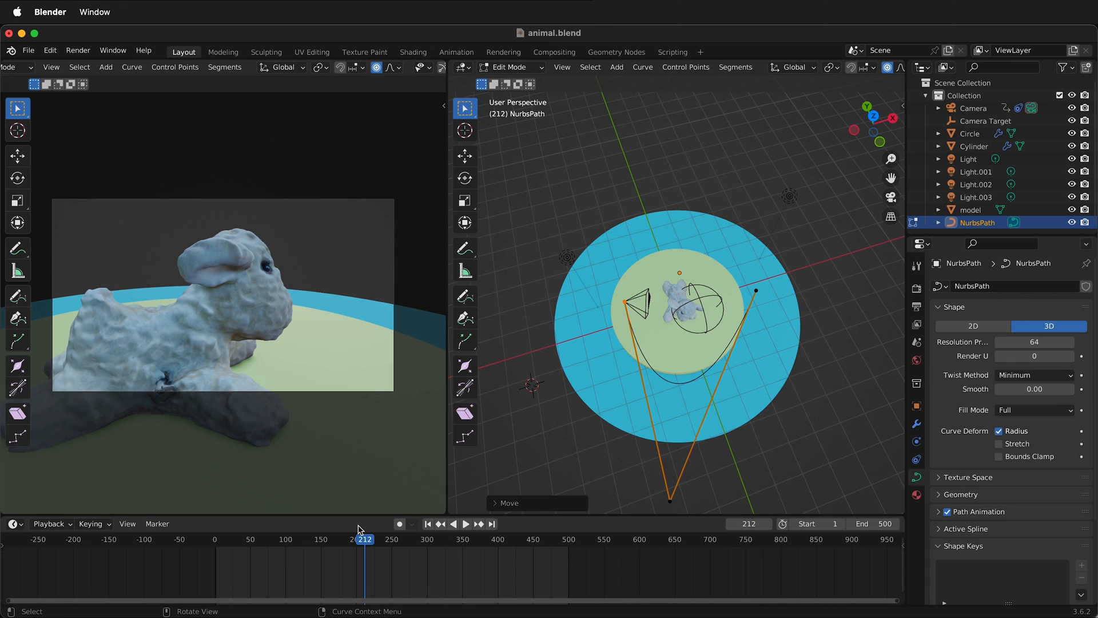